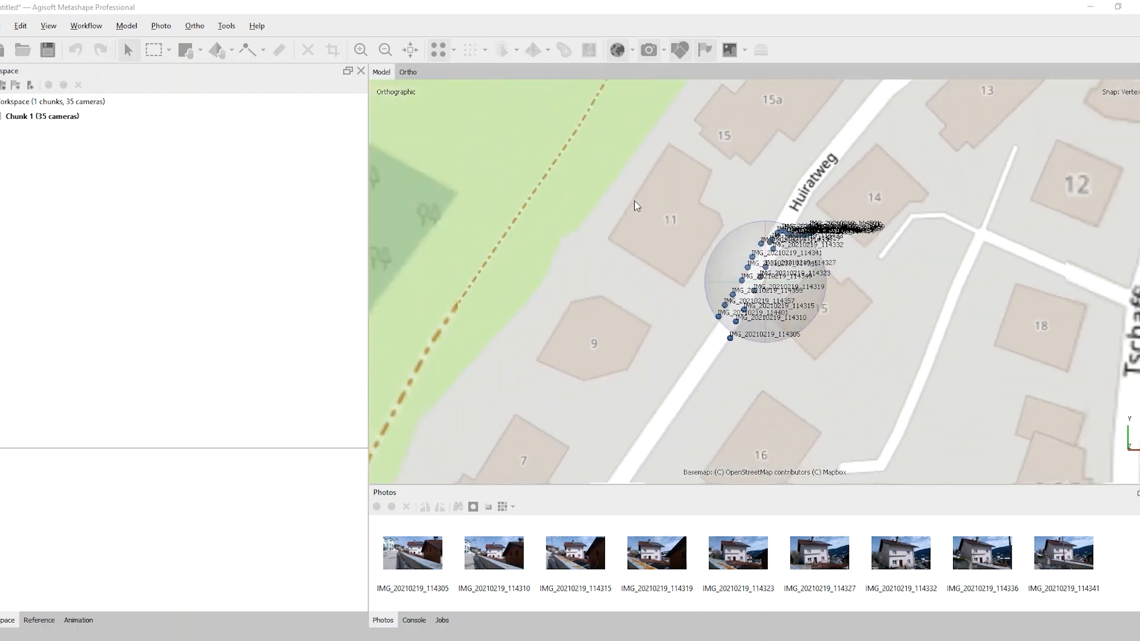
Step: Align all 35 house photos at High accuracy with Generic preselection to build the sparse cloud
{"action": "left_click", "coordinate": [86, 25]}
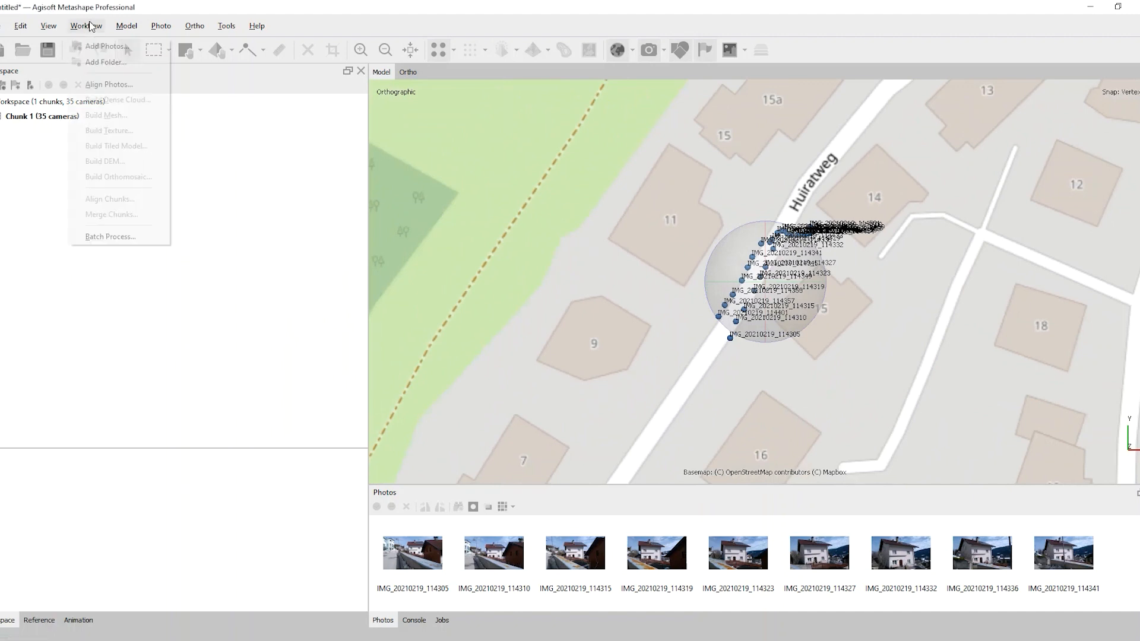
{"action": "left_click", "coordinate": [110, 84]}
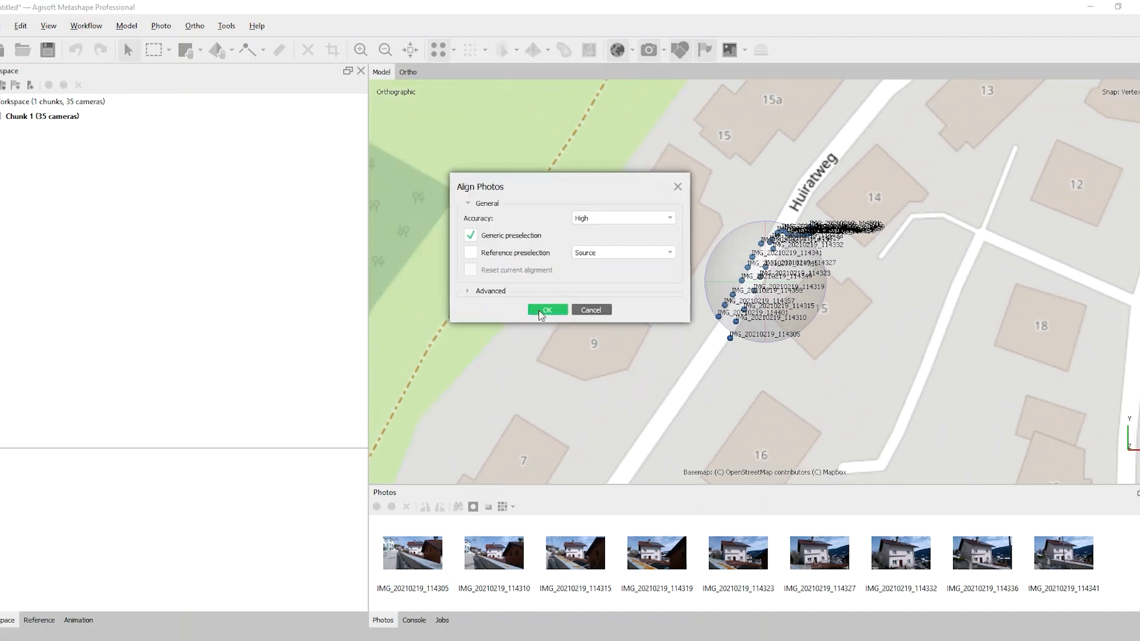
{"action": "left_click", "coordinate": [547, 310]}
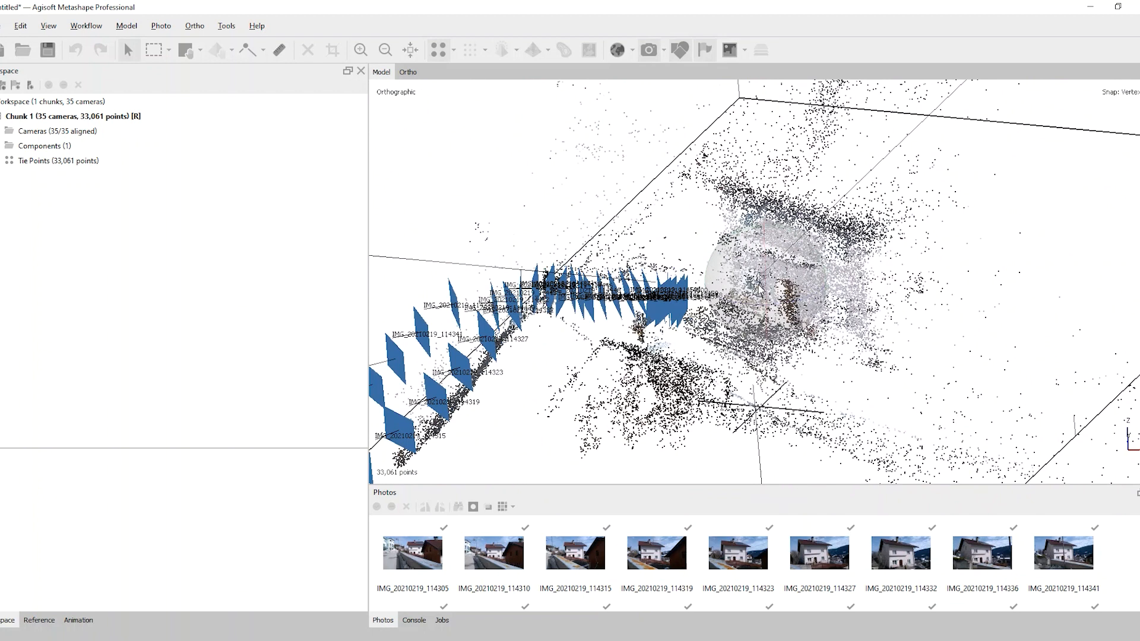
{"action": "mouse_move", "coordinate": [235, 471]}
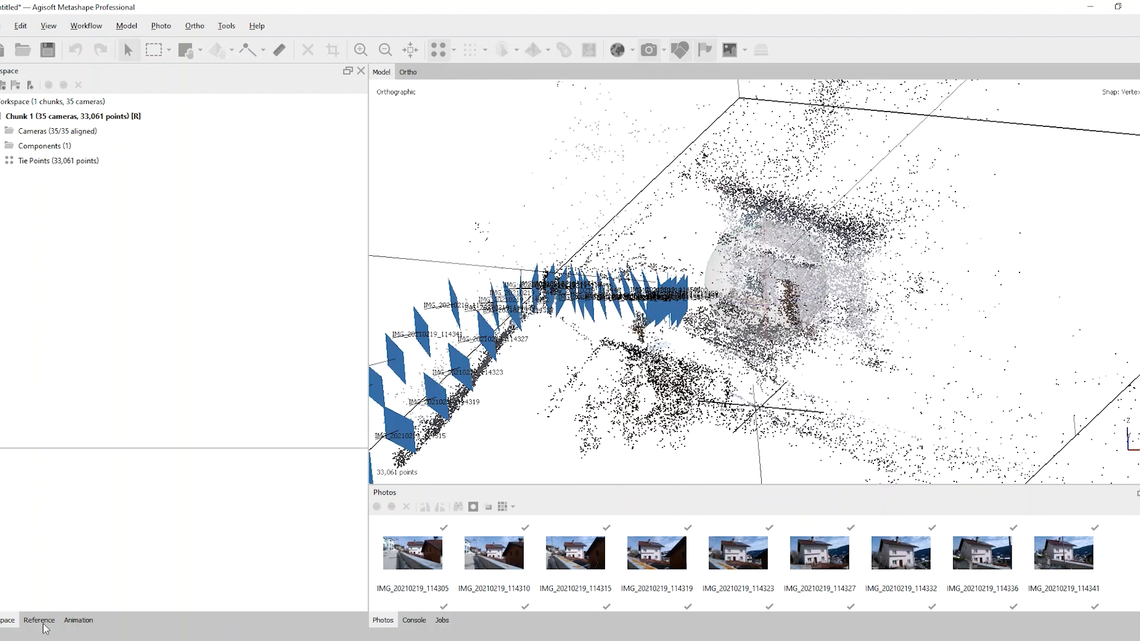
Step: Set the coordinate system to ETRS89 / UTM zone 32N with camera reference kept separate, then view photo IMG_20210219_114310
{"action": "left_click", "coordinate": [39, 619]}
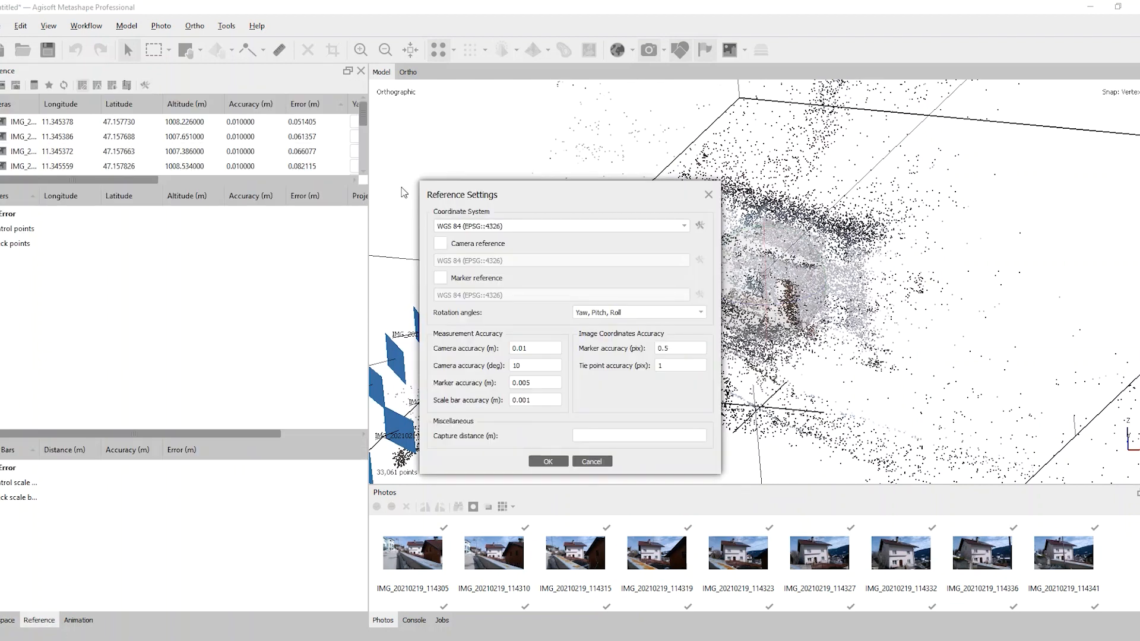
{"action": "left_click", "coordinate": [441, 243]}
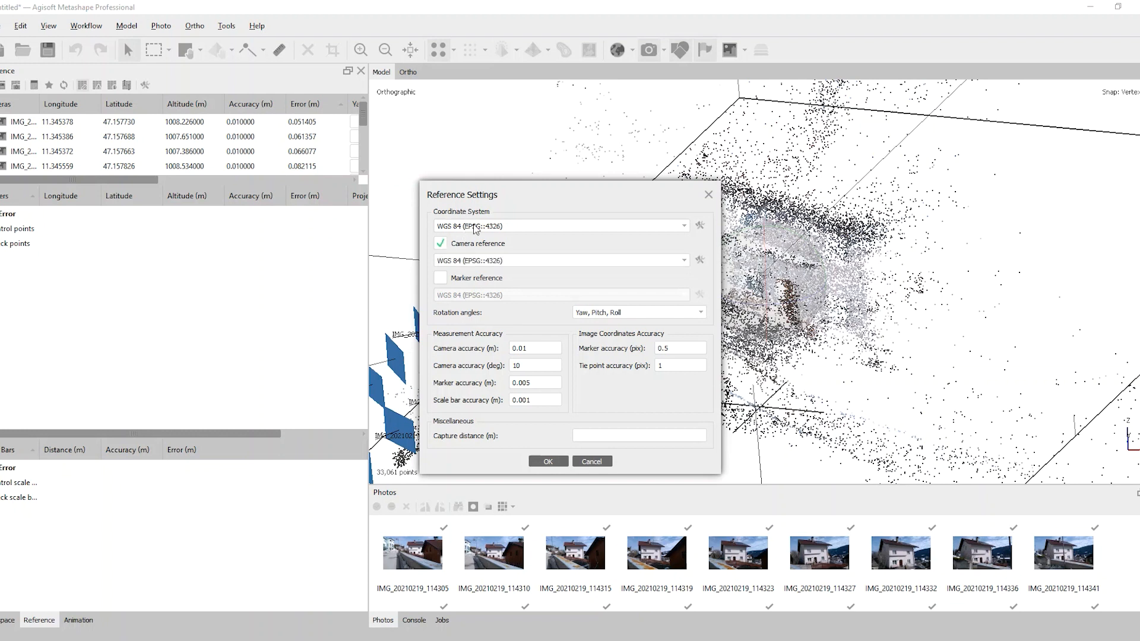
{"action": "left_click", "coordinate": [559, 226]}
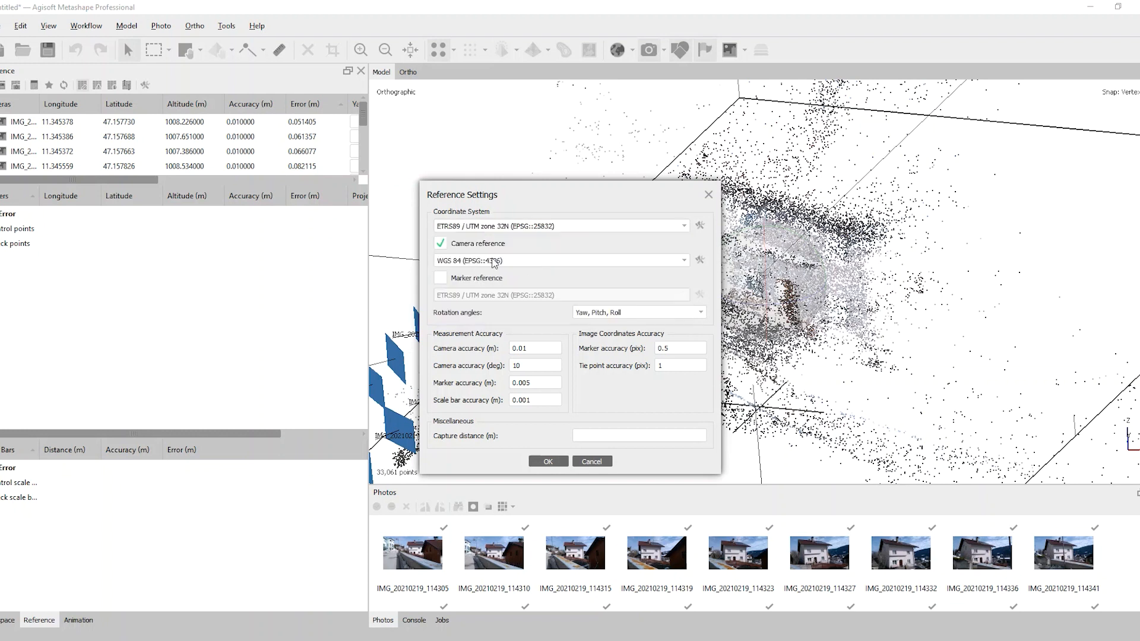
{"action": "left_click", "coordinate": [548, 461]}
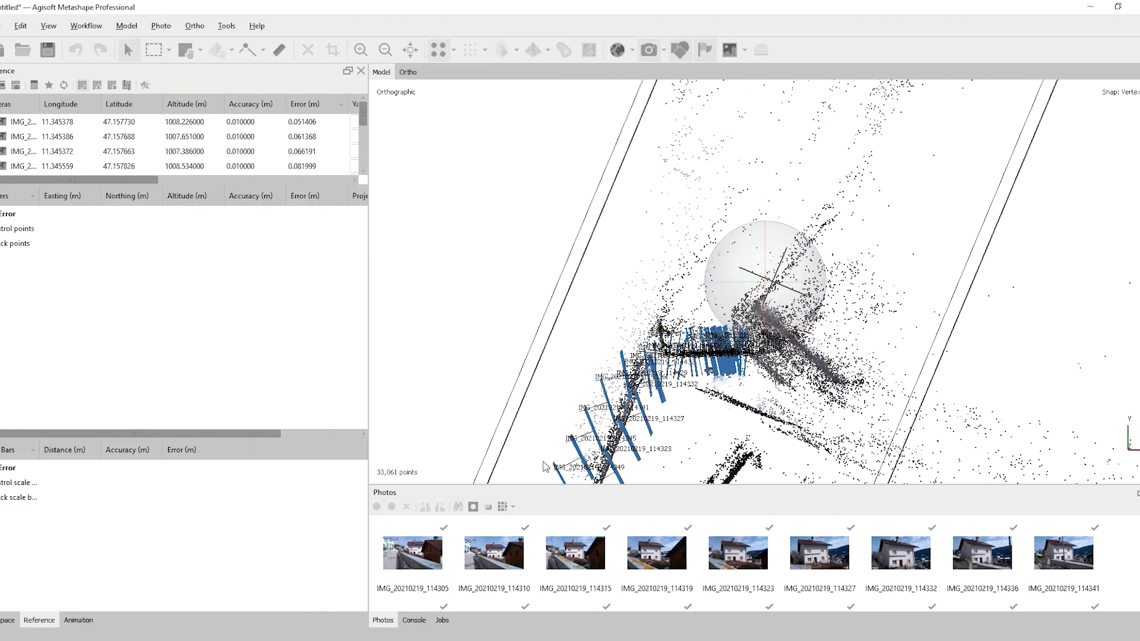
{"action": "mouse_move", "coordinate": [546, 424]}
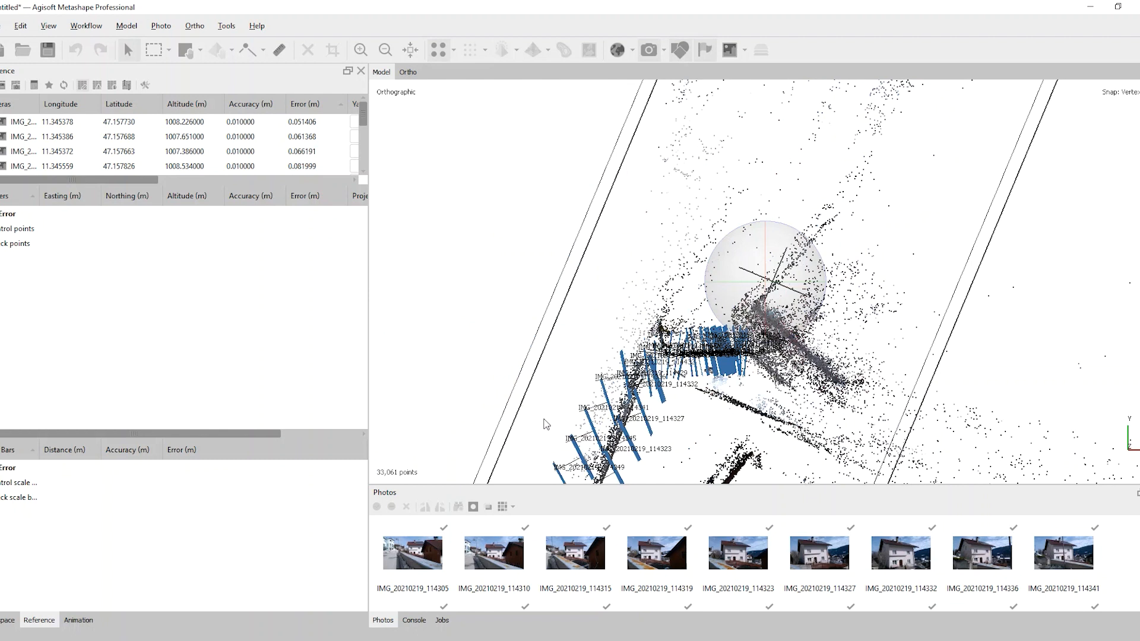
{"action": "double_click", "coordinate": [493, 554]}
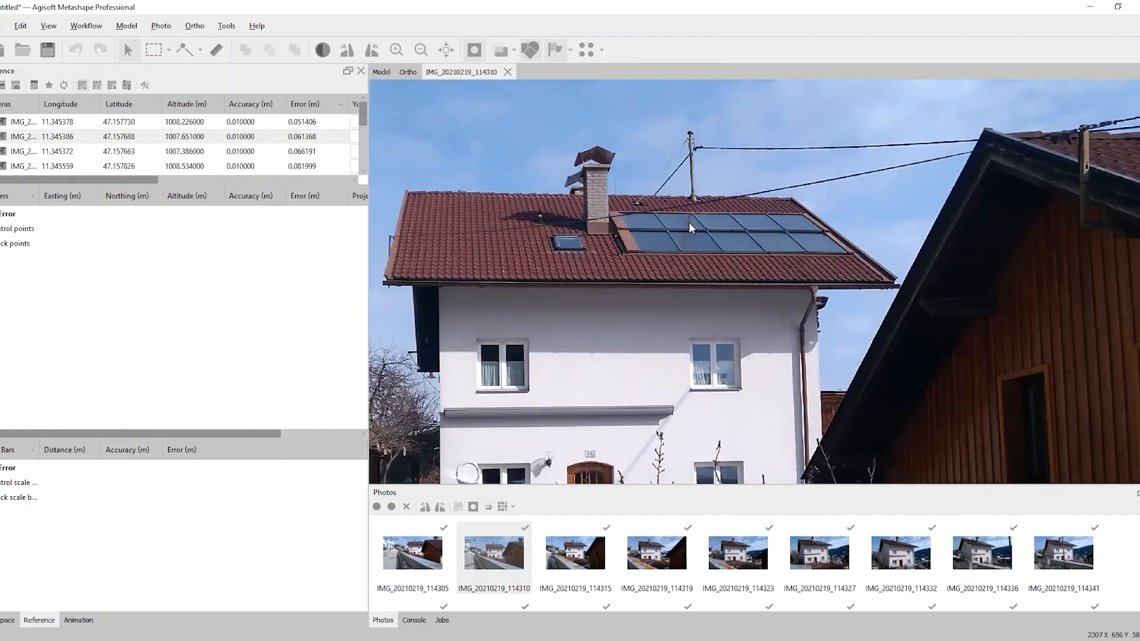
Step: Add markers at the roof's upper-left corner and the right eave corner (points 1–3)
{"action": "right_click", "coordinate": [408, 196]}
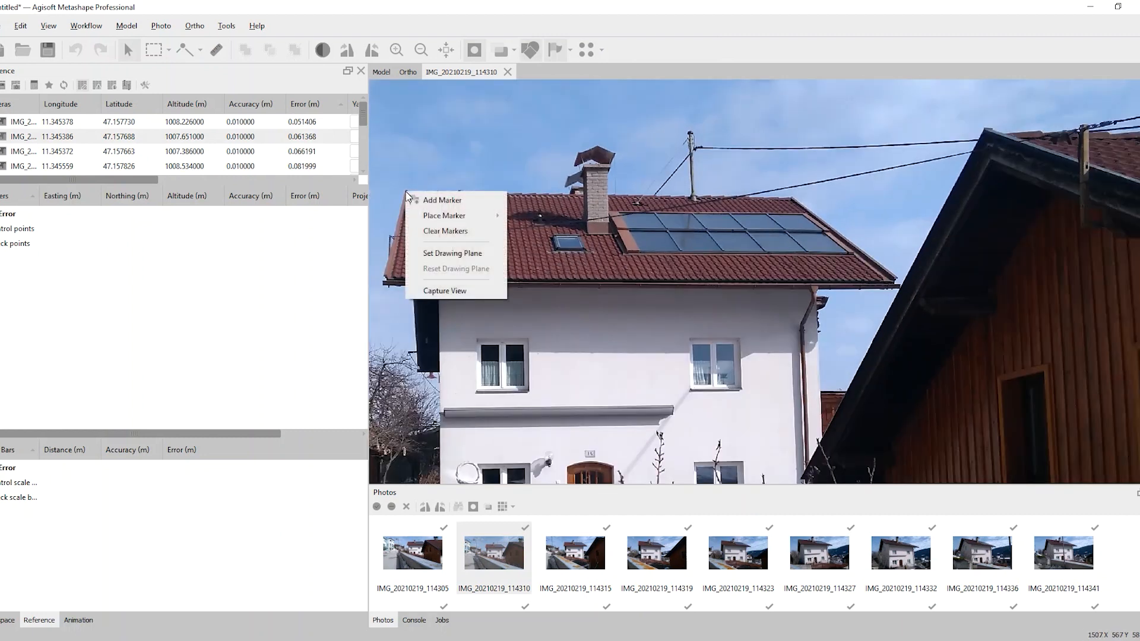
{"action": "left_click", "coordinate": [442, 200]}
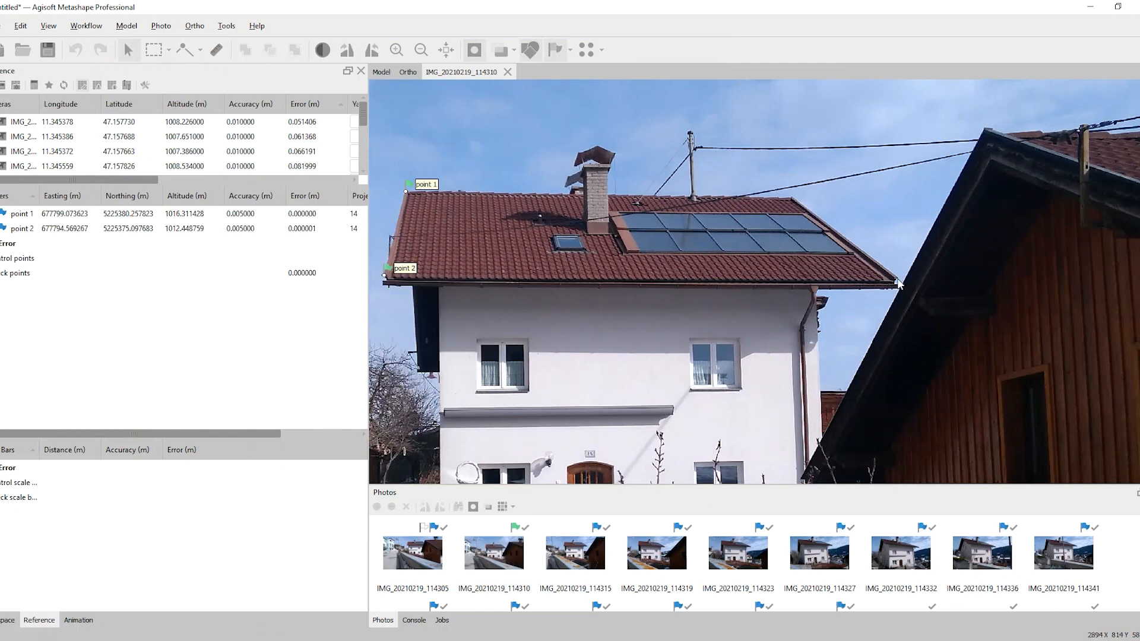
{"action": "right_click", "coordinate": [899, 285]}
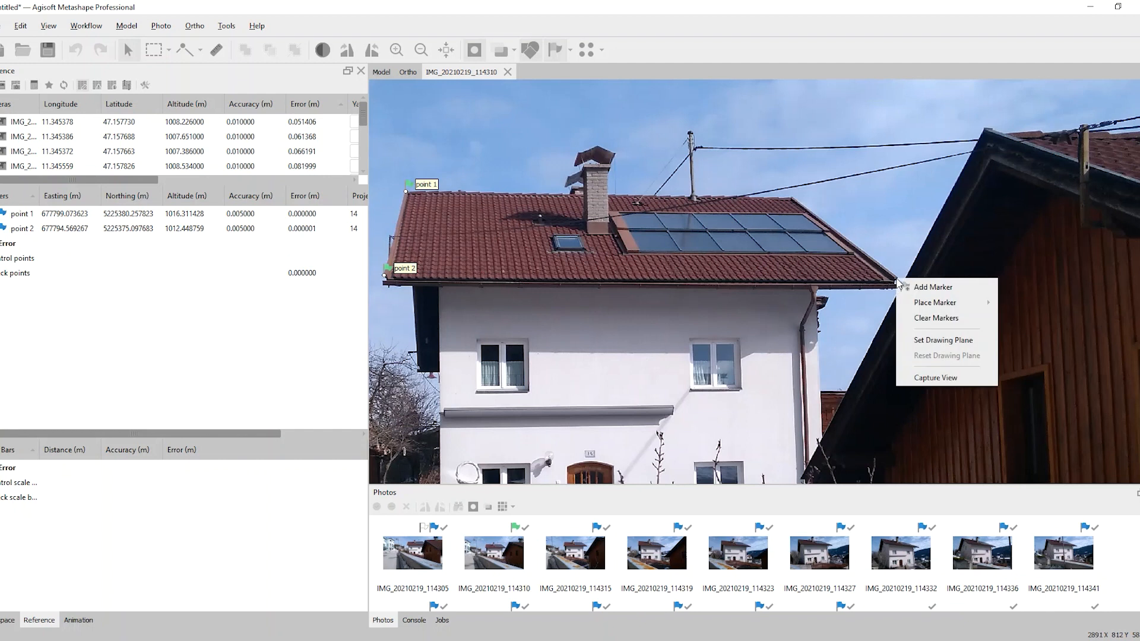
{"action": "mouse_move", "coordinate": [922, 288]}
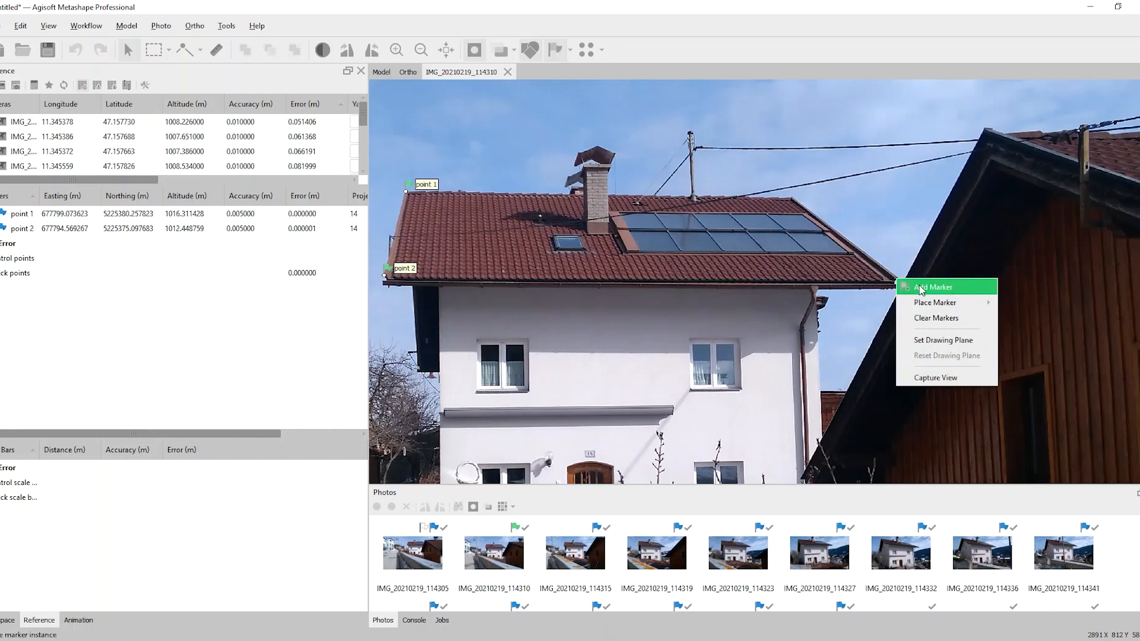
{"action": "left_click", "coordinate": [933, 287]}
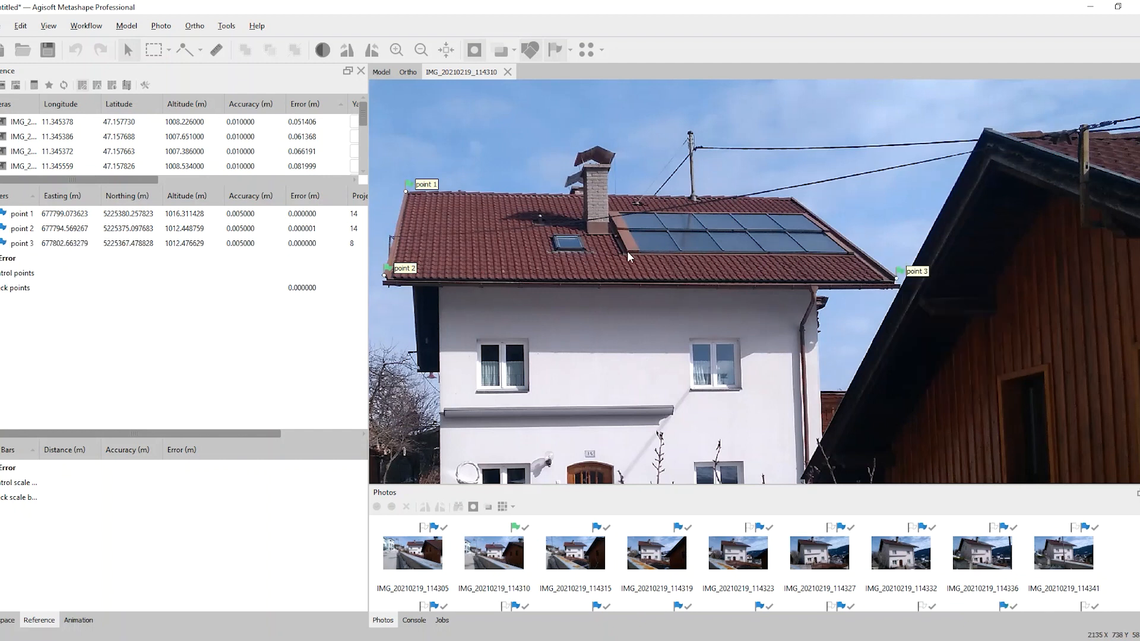
Step: Add points 4, 5 and 6 at the solar panels' lower-left, lower-right and upper-right corners
{"action": "right_click", "coordinate": [629, 257]}
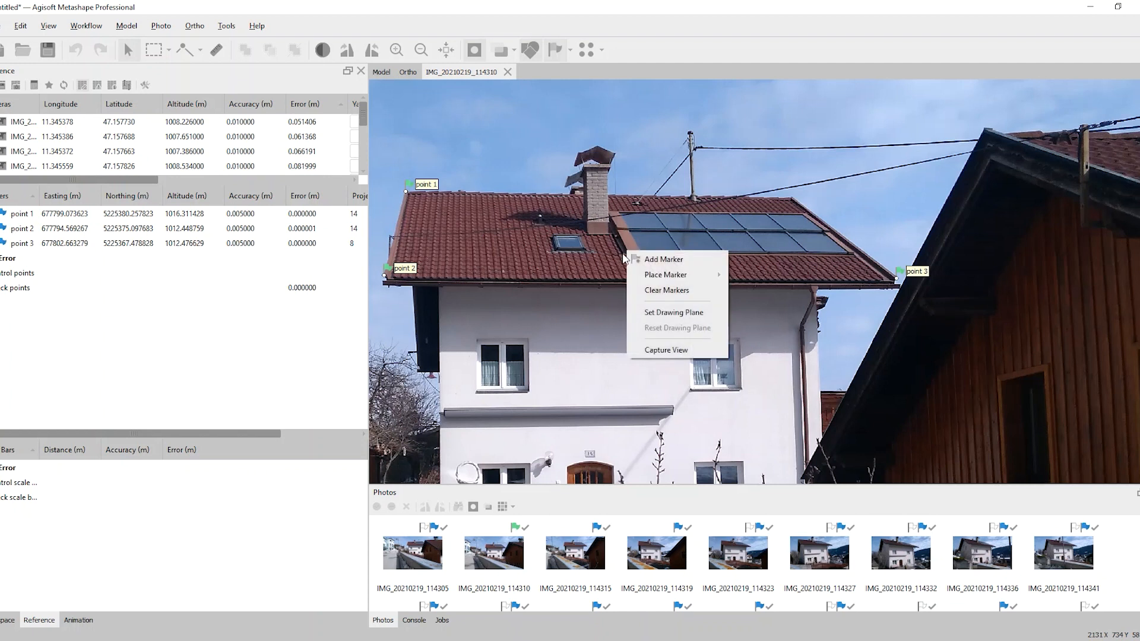
{"action": "left_click", "coordinate": [663, 260]}
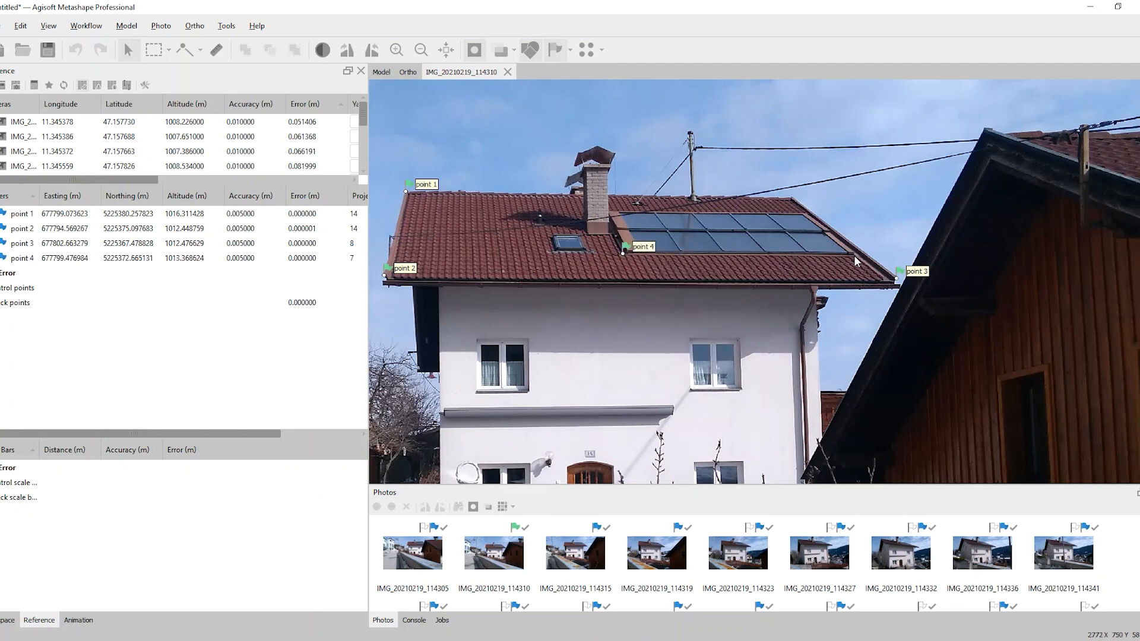
{"action": "left_click", "coordinate": [853, 254]}
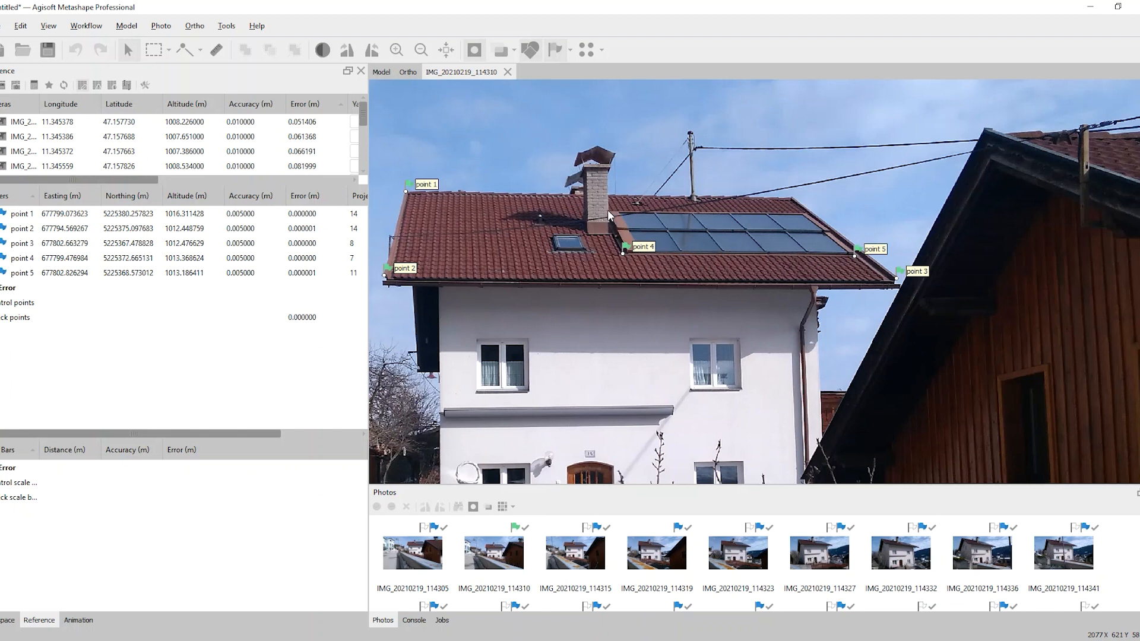
{"action": "mouse_move", "coordinate": [797, 216]}
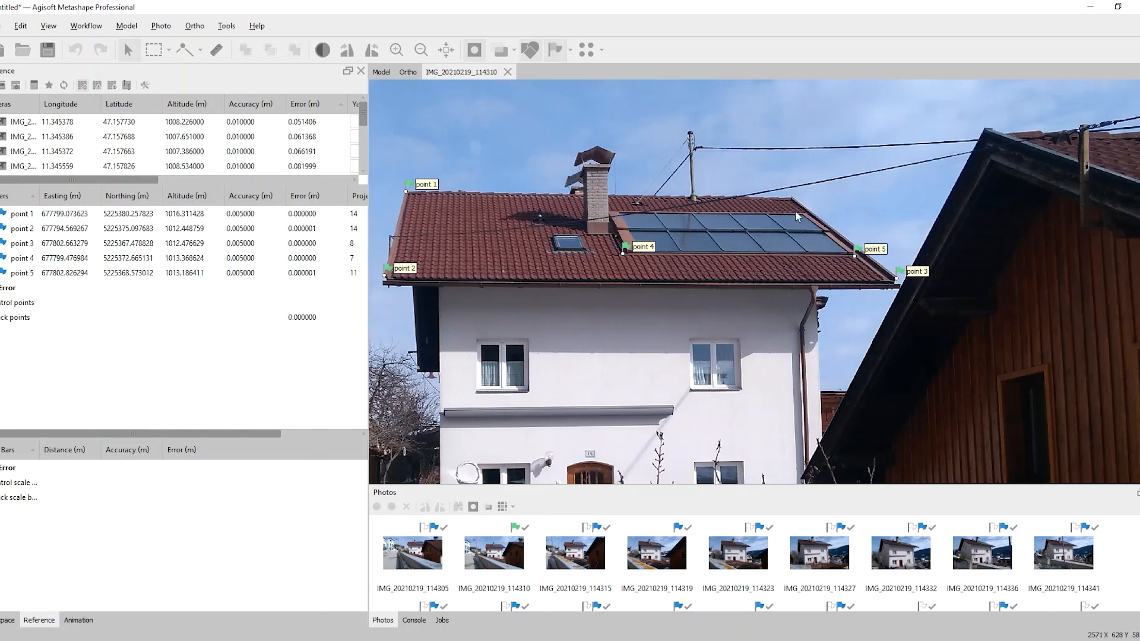
{"action": "left_click", "coordinate": [808, 206]}
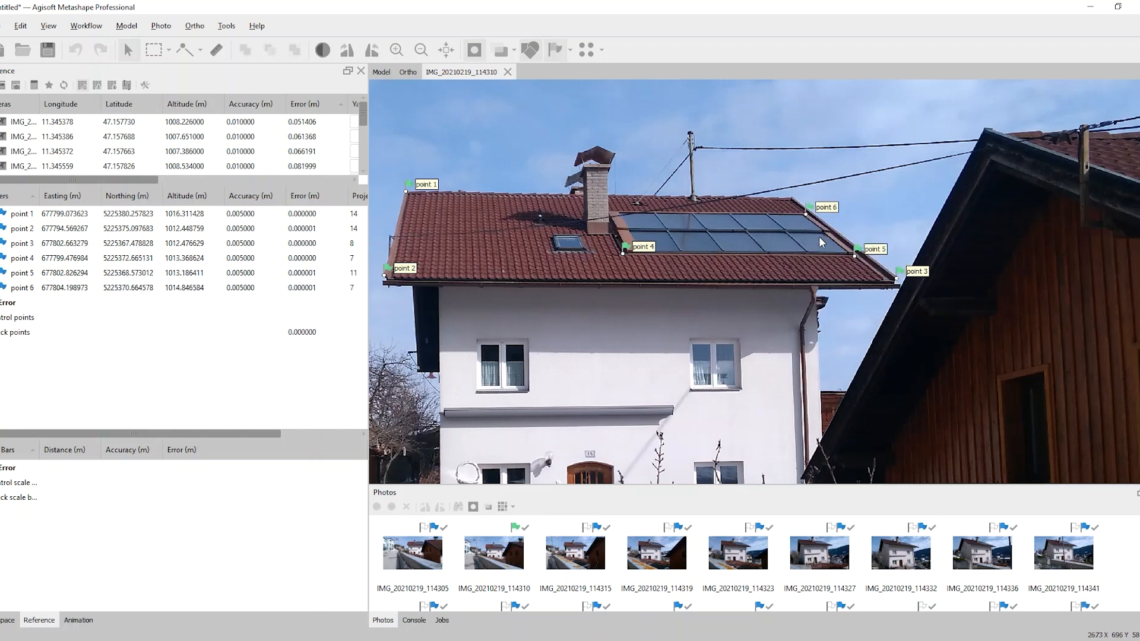
{"action": "mouse_move", "coordinate": [906, 190]}
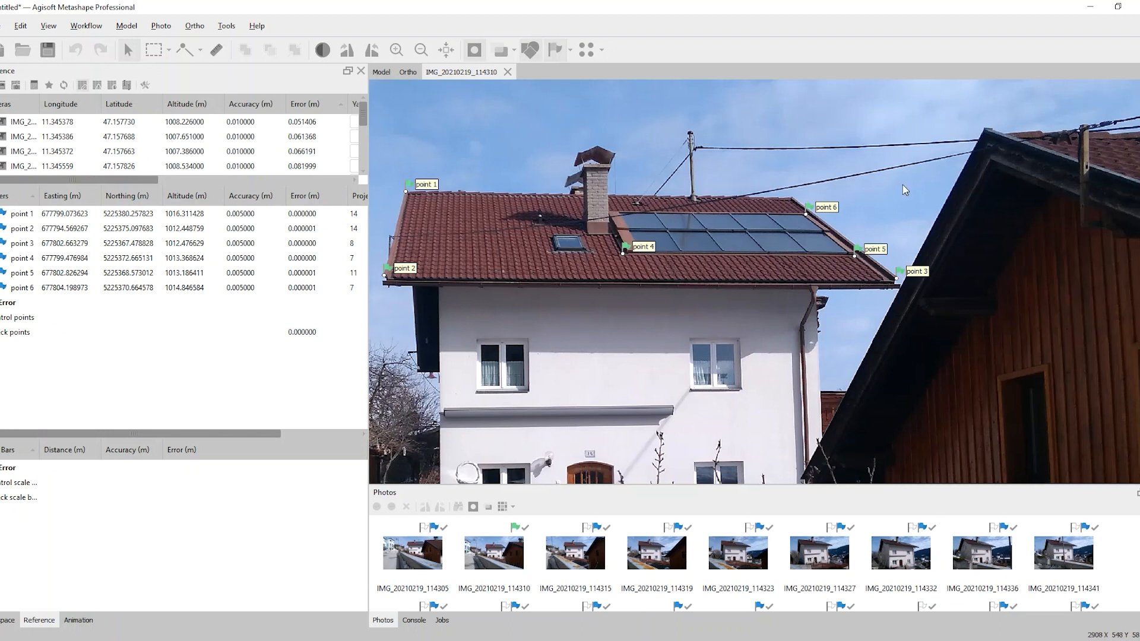
{"action": "mouse_move", "coordinate": [467, 376]}
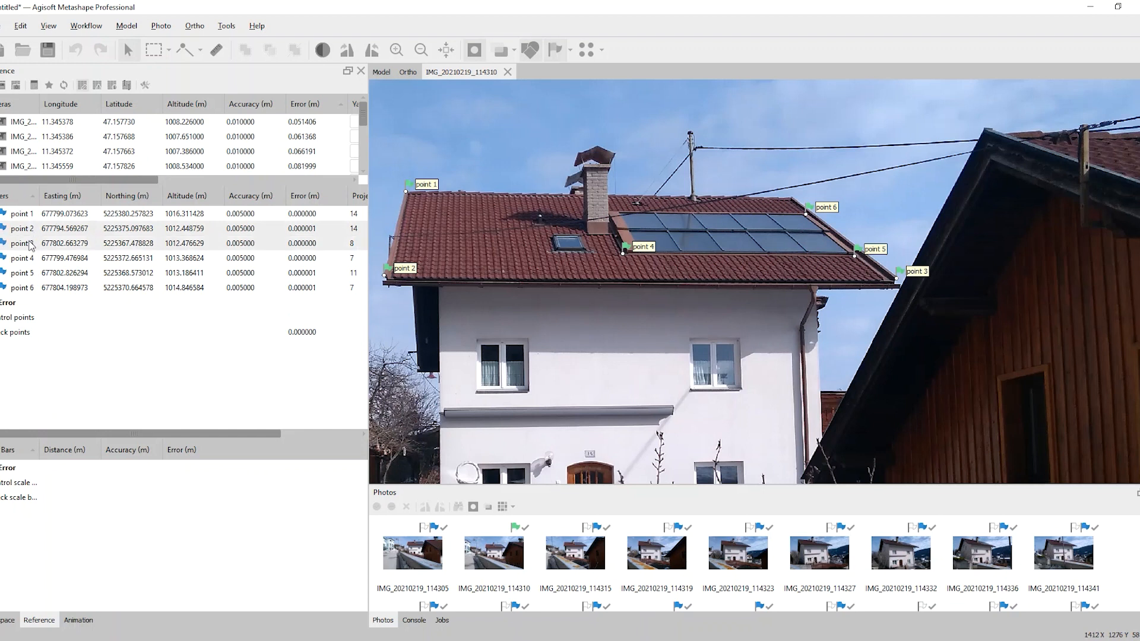
Step: Create two scale bars between marker pairs, about 11.12 m and 7.86 m long
{"action": "right_click", "coordinate": [24, 243]}
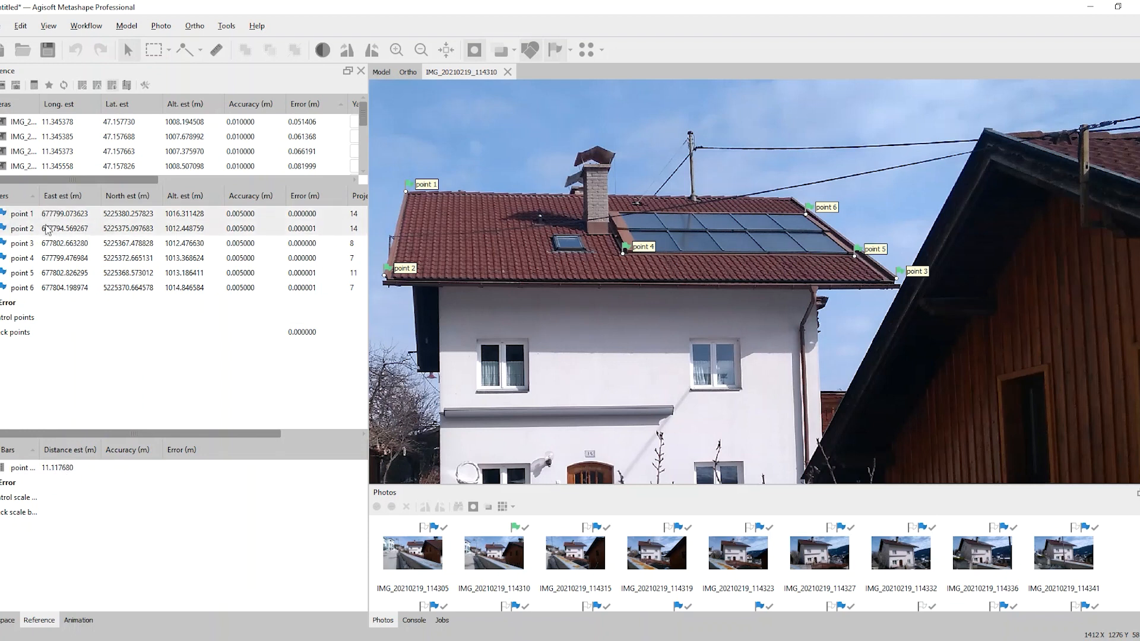
{"action": "right_click", "coordinate": [45, 229]}
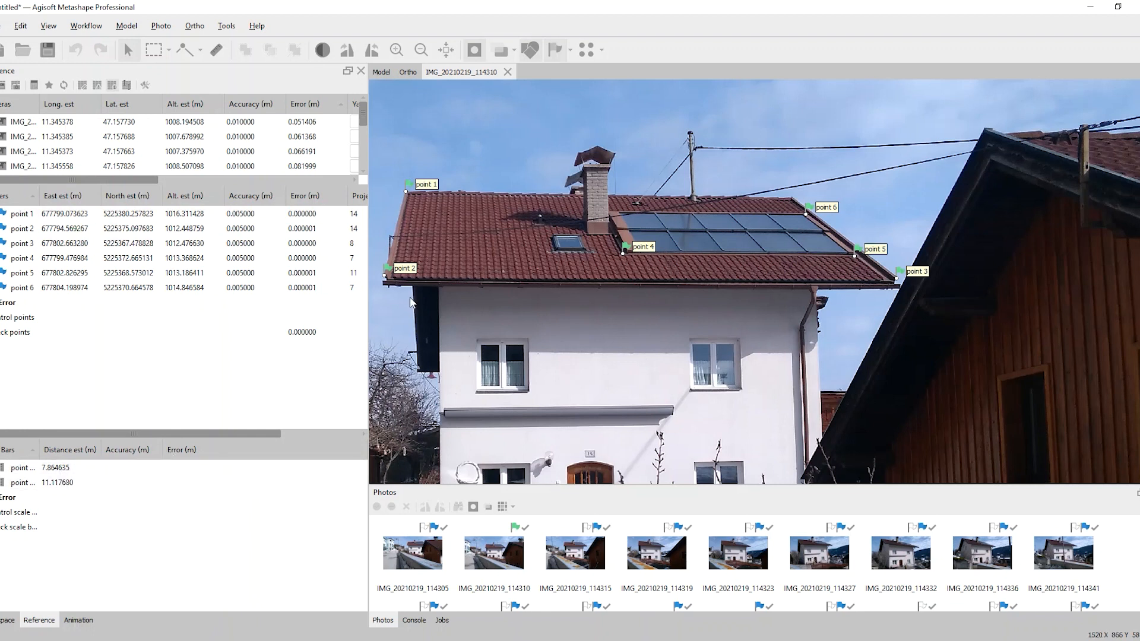
{"action": "mouse_move", "coordinate": [532, 345]}
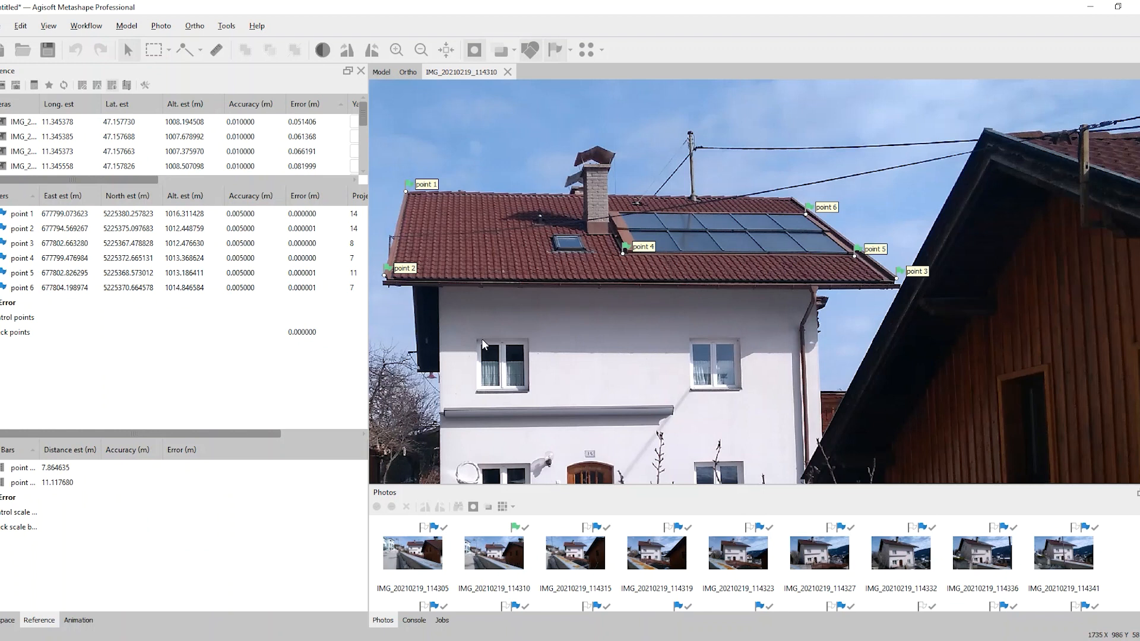
{"action": "mouse_move", "coordinate": [441, 345]}
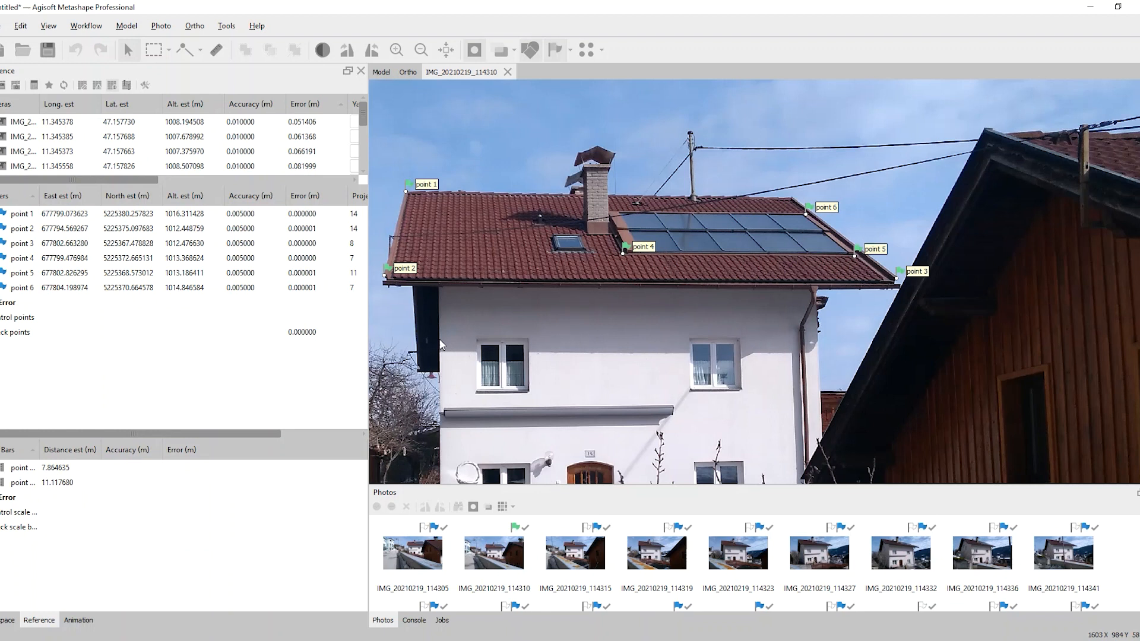
Step: Mark points 7–12 along the facade top edge, at the wall ends and window sides
{"action": "left_click", "coordinate": [441, 339]}
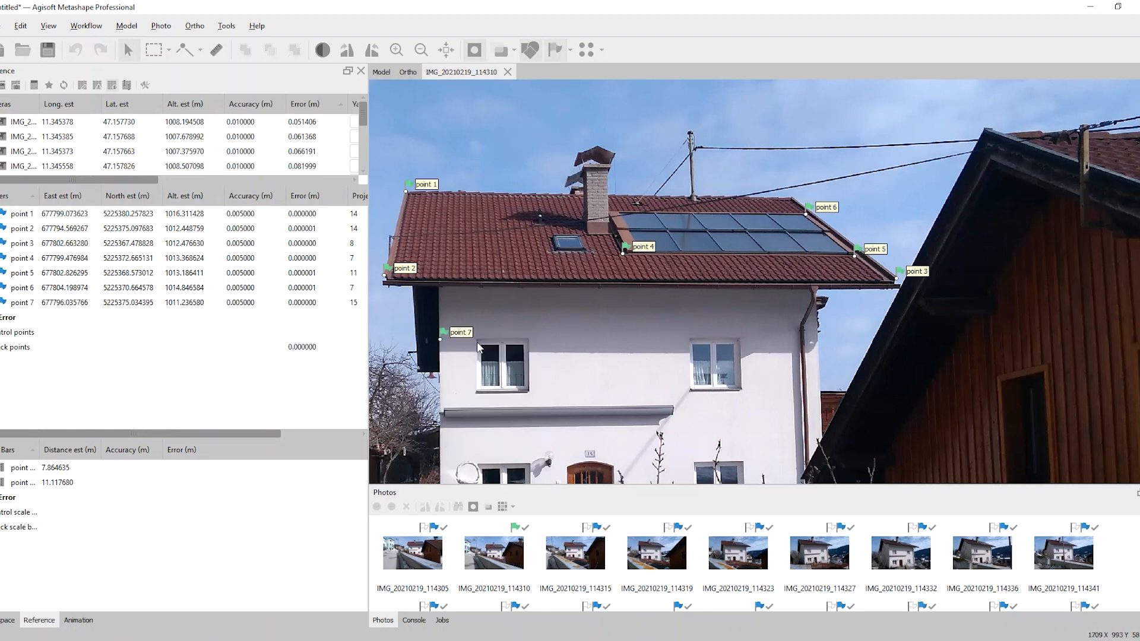
{"action": "left_click", "coordinate": [477, 339]}
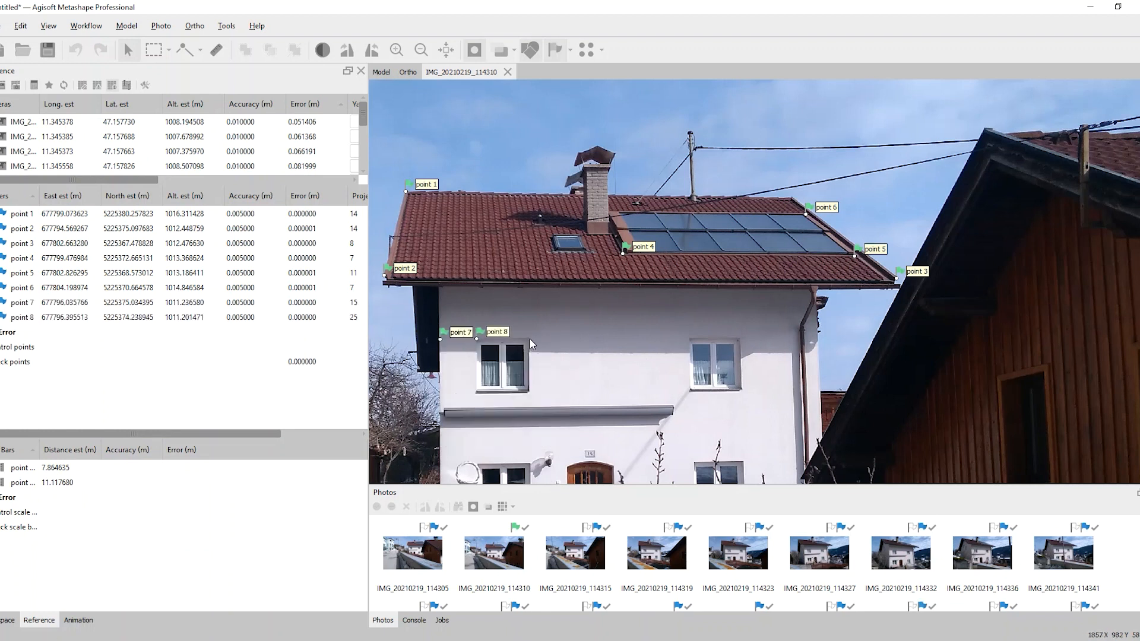
{"action": "left_click", "coordinate": [530, 338]}
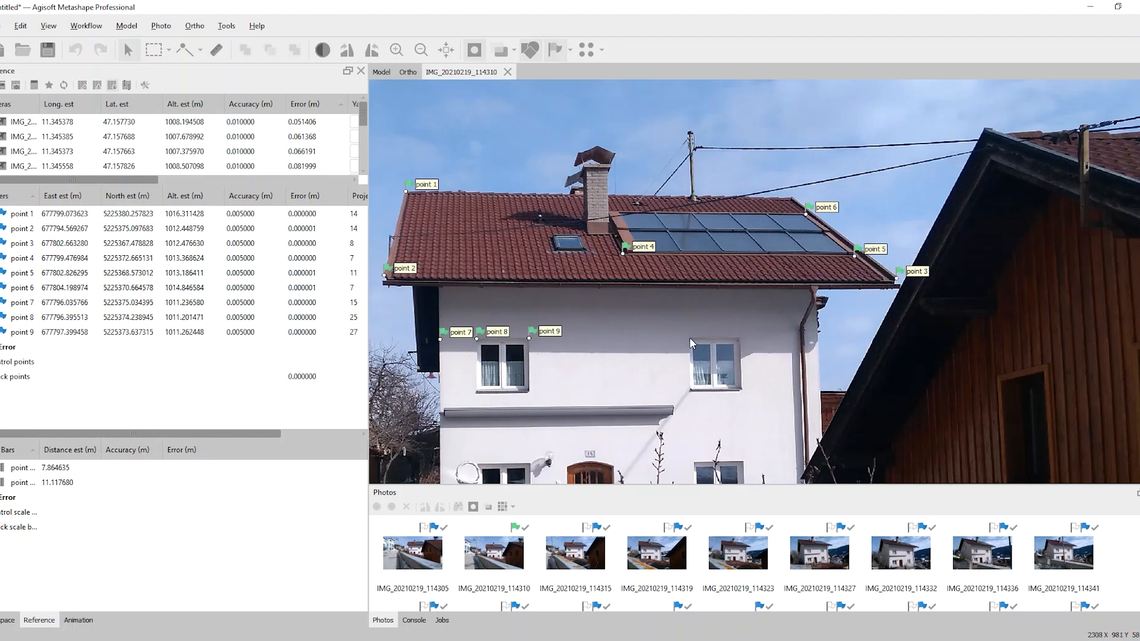
{"action": "left_click", "coordinate": [690, 338]}
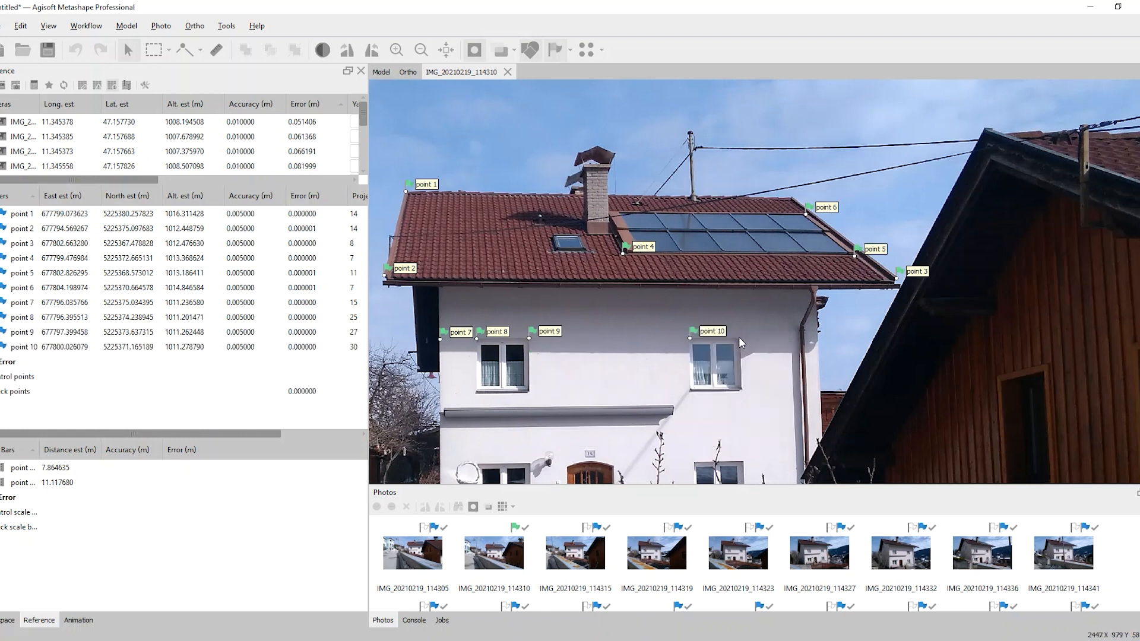
{"action": "left_click", "coordinate": [740, 337]}
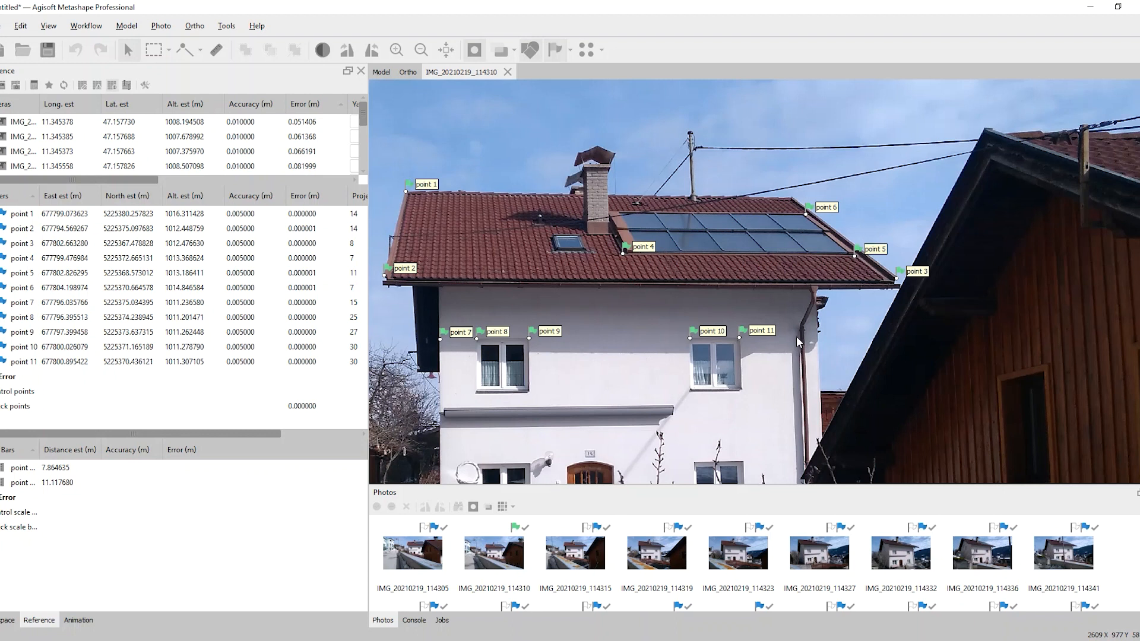
{"action": "left_click", "coordinate": [798, 338]}
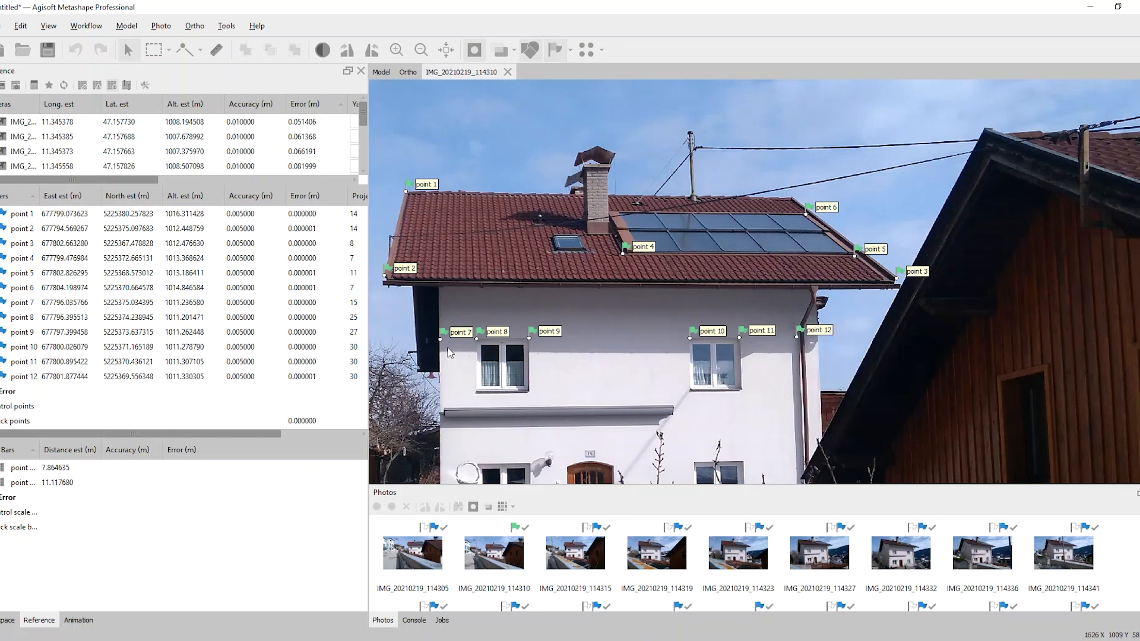
{"action": "mouse_move", "coordinate": [478, 398]}
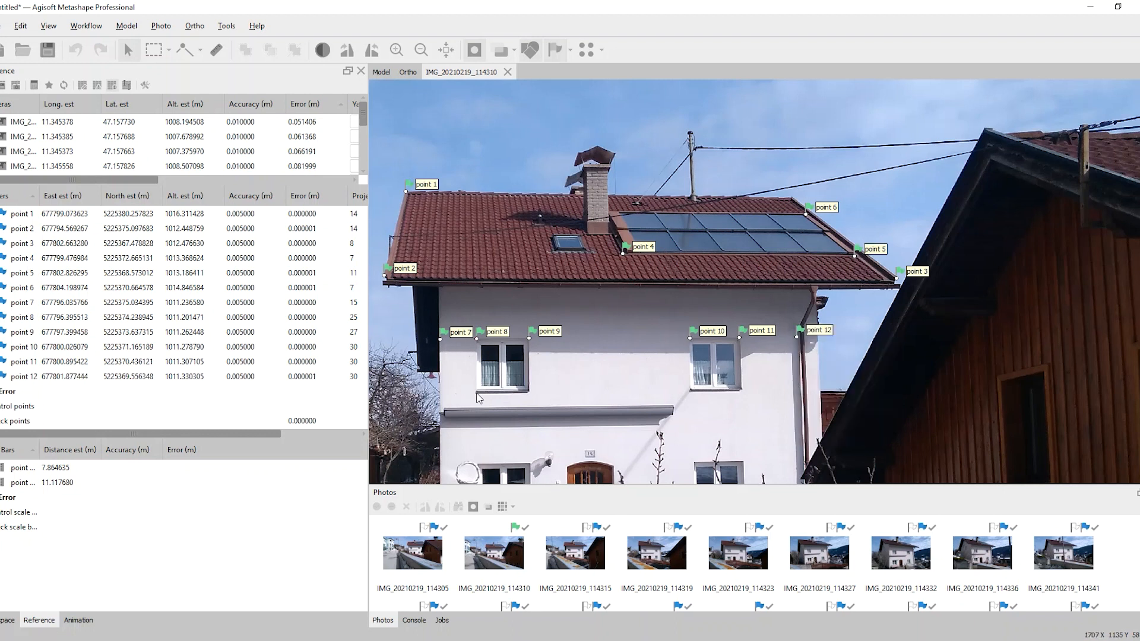
Step: Mark points 13 and 14 beneath the left window and start a scale bar from them
{"action": "left_click", "coordinate": [479, 393]}
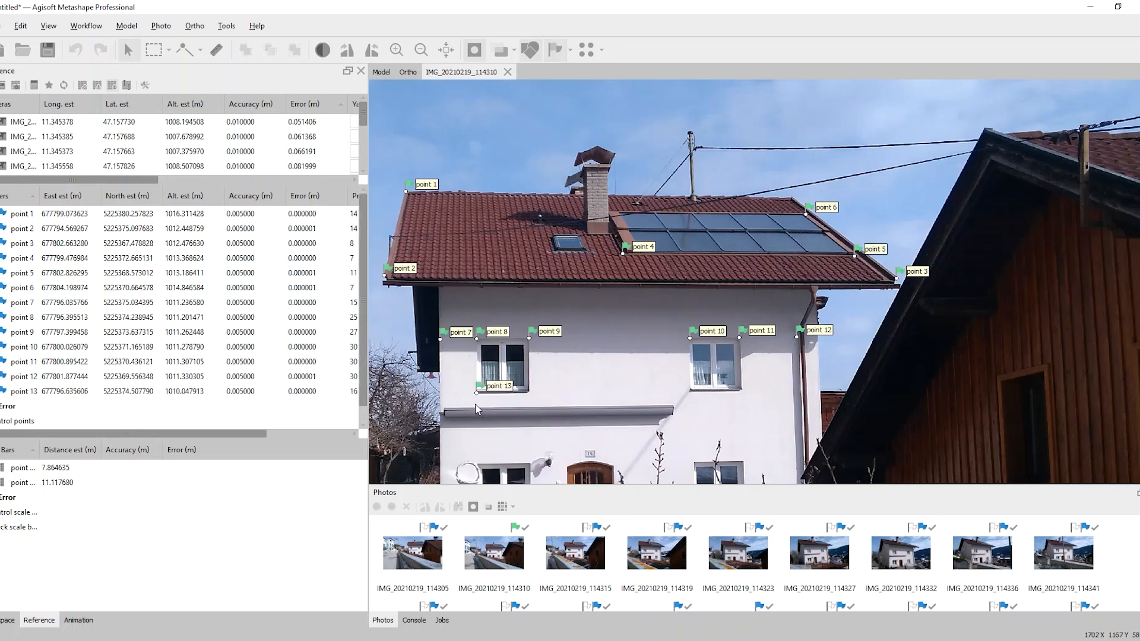
{"action": "mouse_move", "coordinate": [478, 412]}
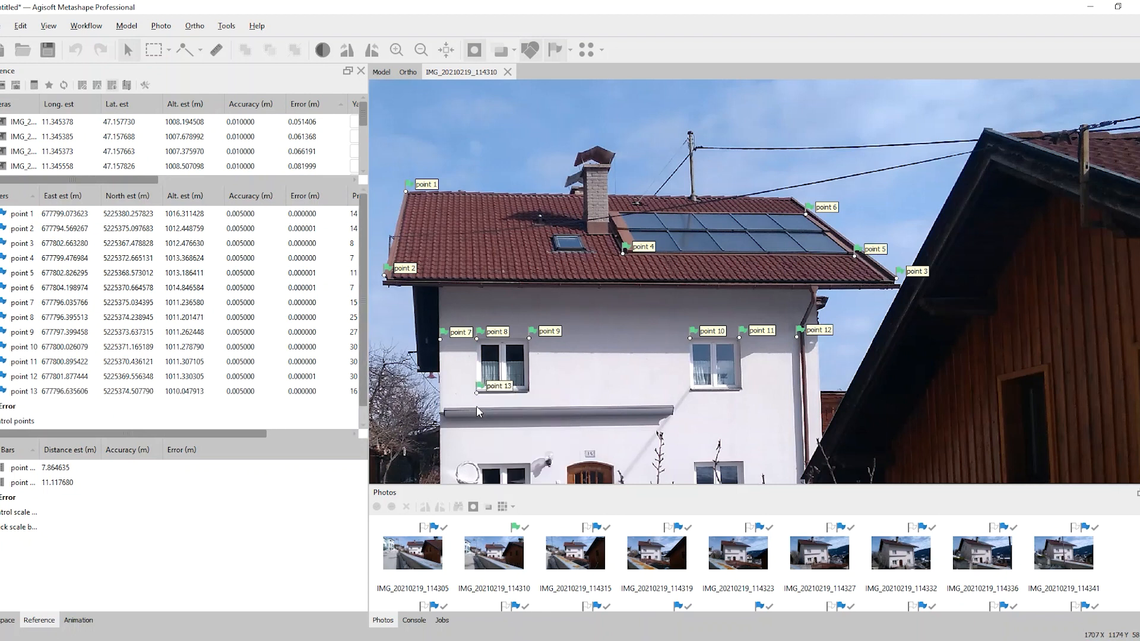
{"action": "left_click", "coordinate": [477, 406]}
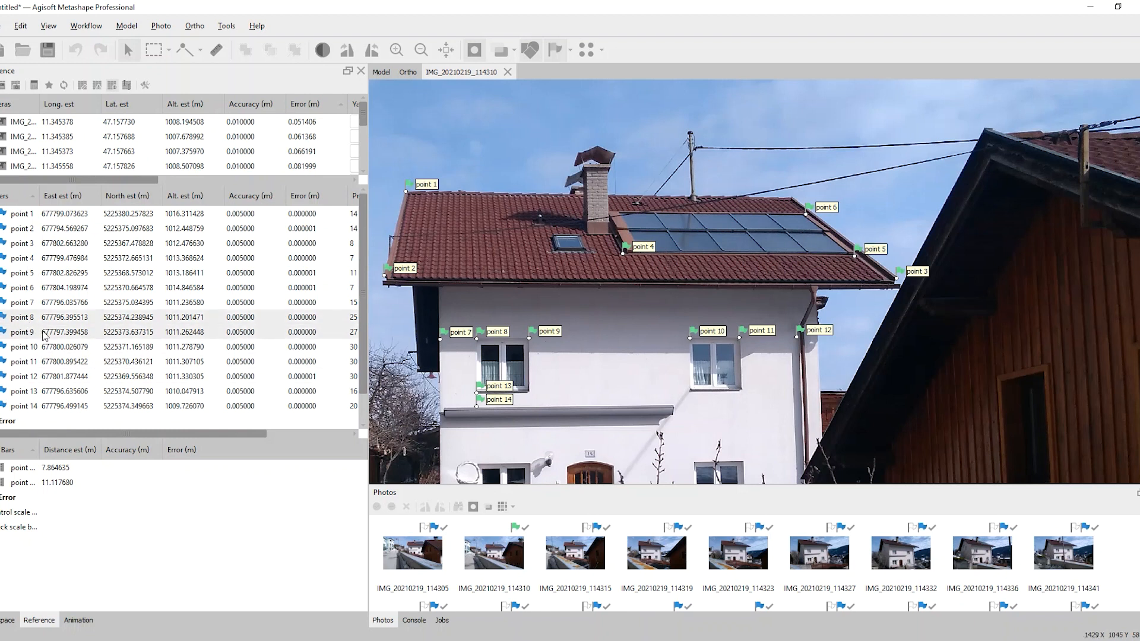
{"action": "right_click", "coordinate": [44, 334]}
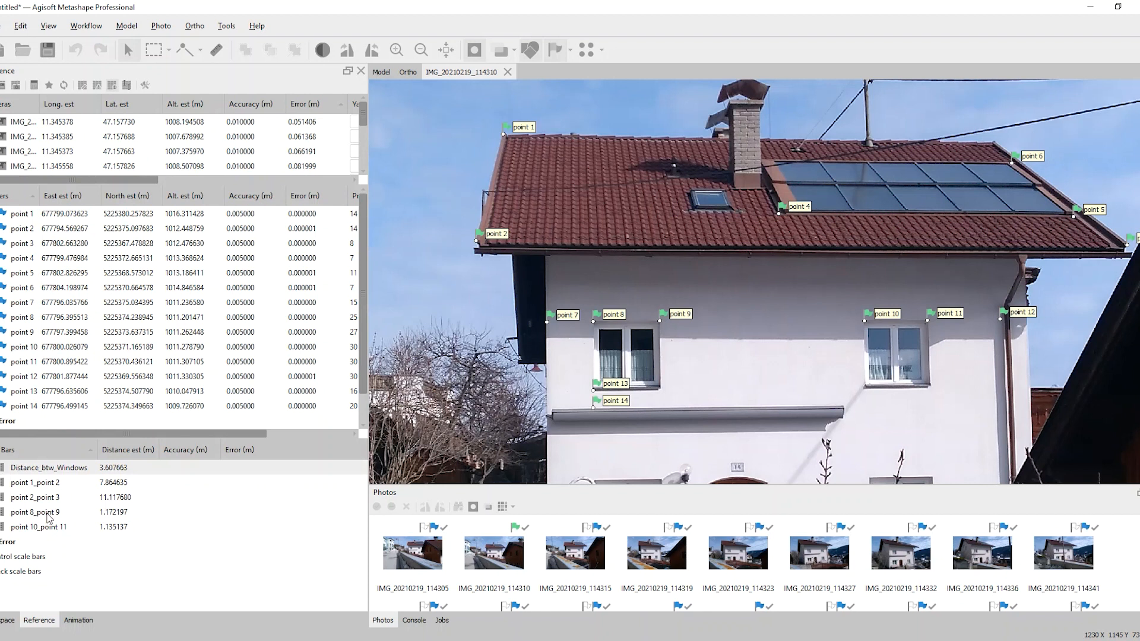
{"action": "mouse_move", "coordinate": [727, 217]}
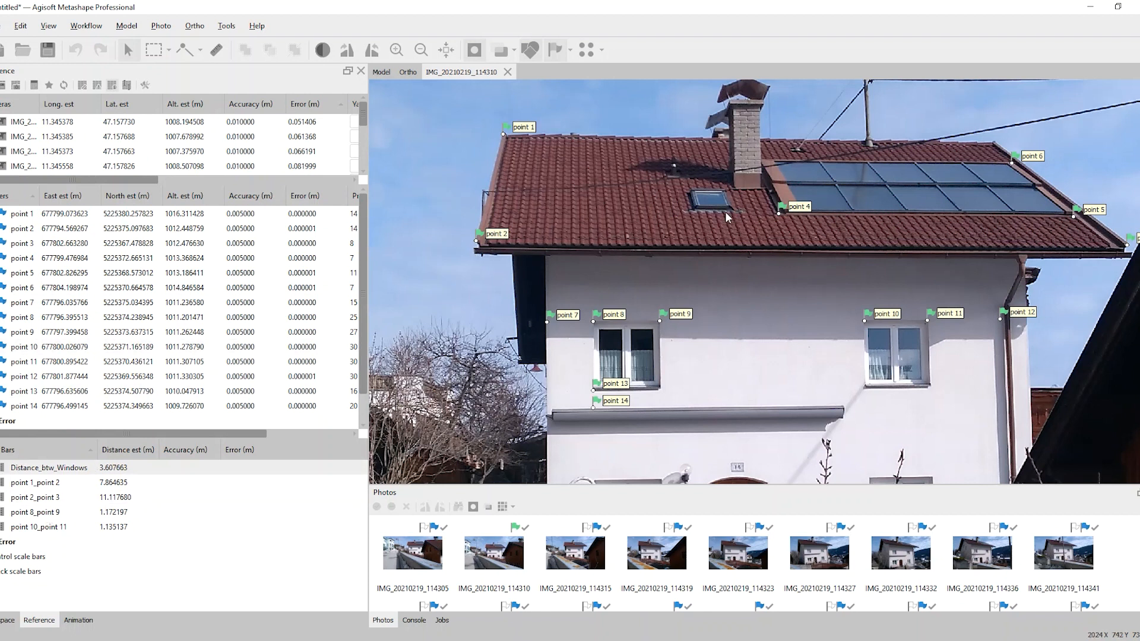
{"action": "mouse_move", "coordinate": [671, 209]}
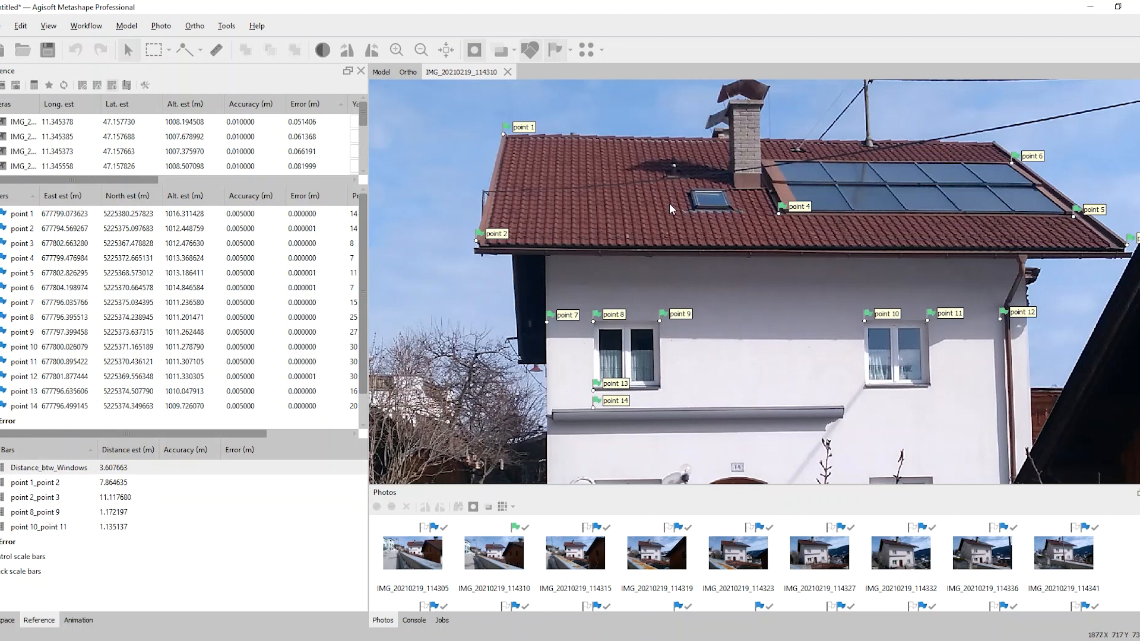
{"action": "mouse_move", "coordinate": [683, 248]}
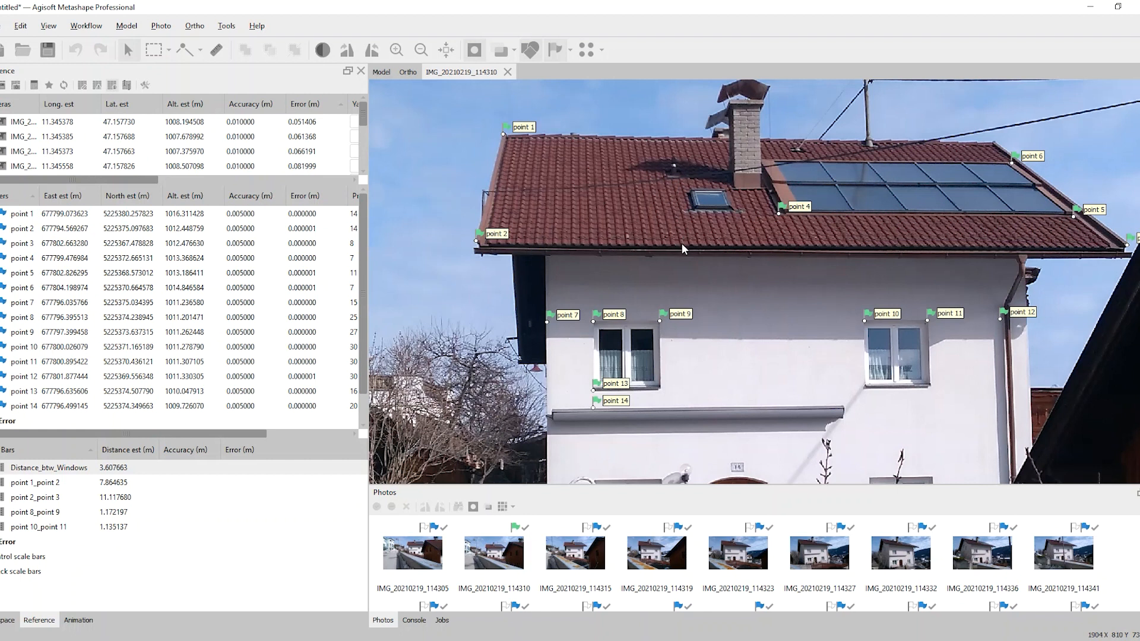
Step: Mark points 15 and 16 on the roof's lower edge, create a scale bar and name it 'Roof_'
{"action": "left_click", "coordinate": [683, 243]}
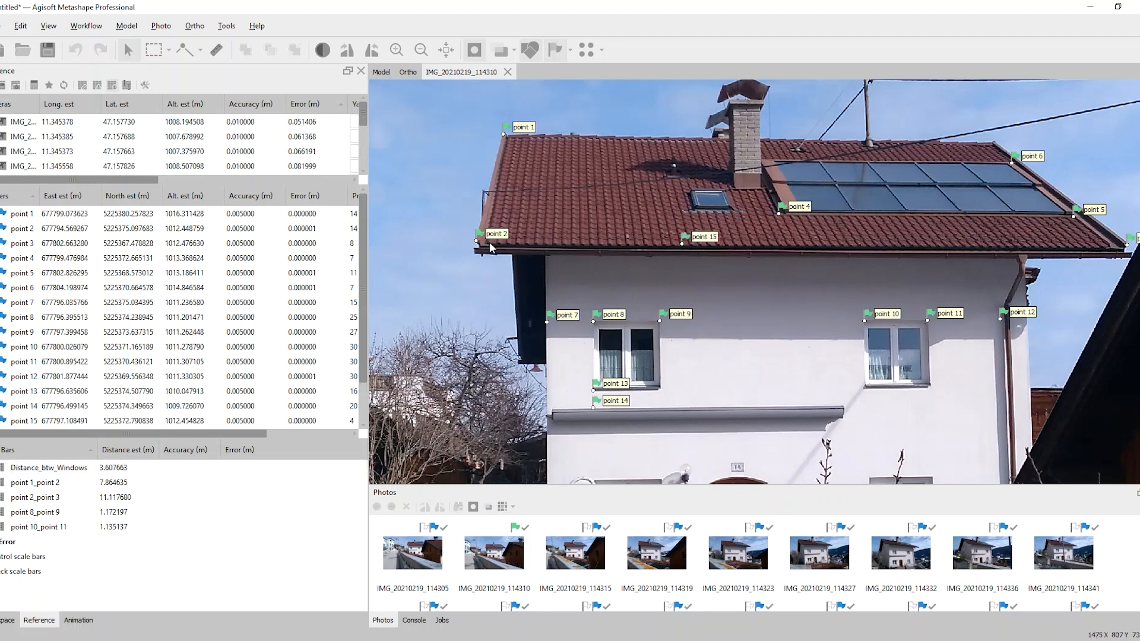
{"action": "left_click", "coordinate": [494, 246]}
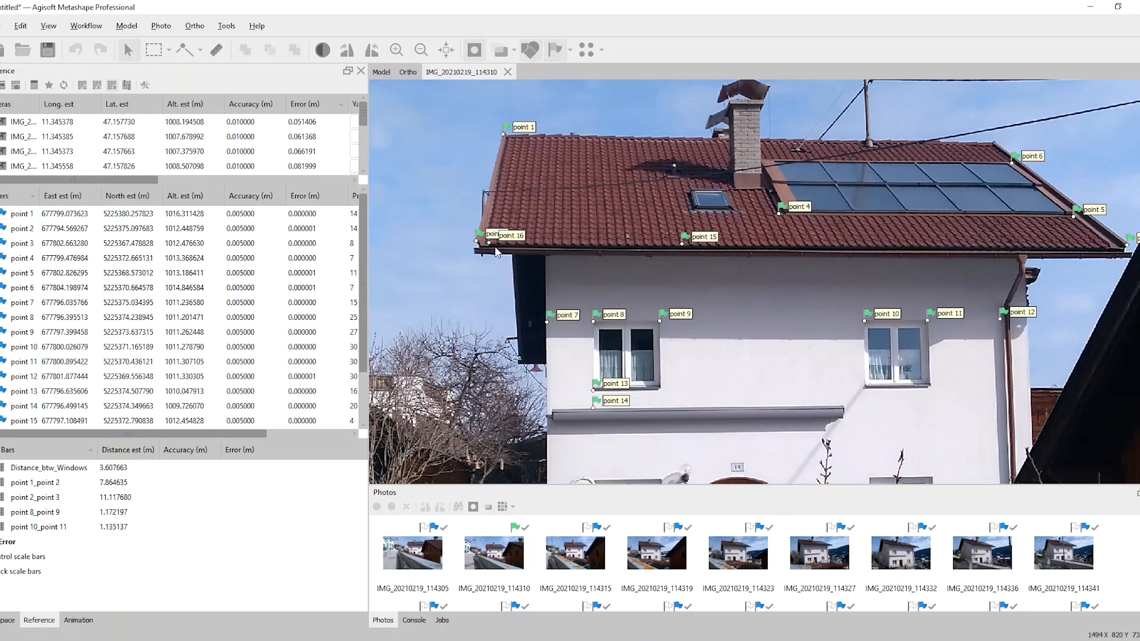
{"action": "scroll", "scroll_direction": "down", "scroll_amount": 3}
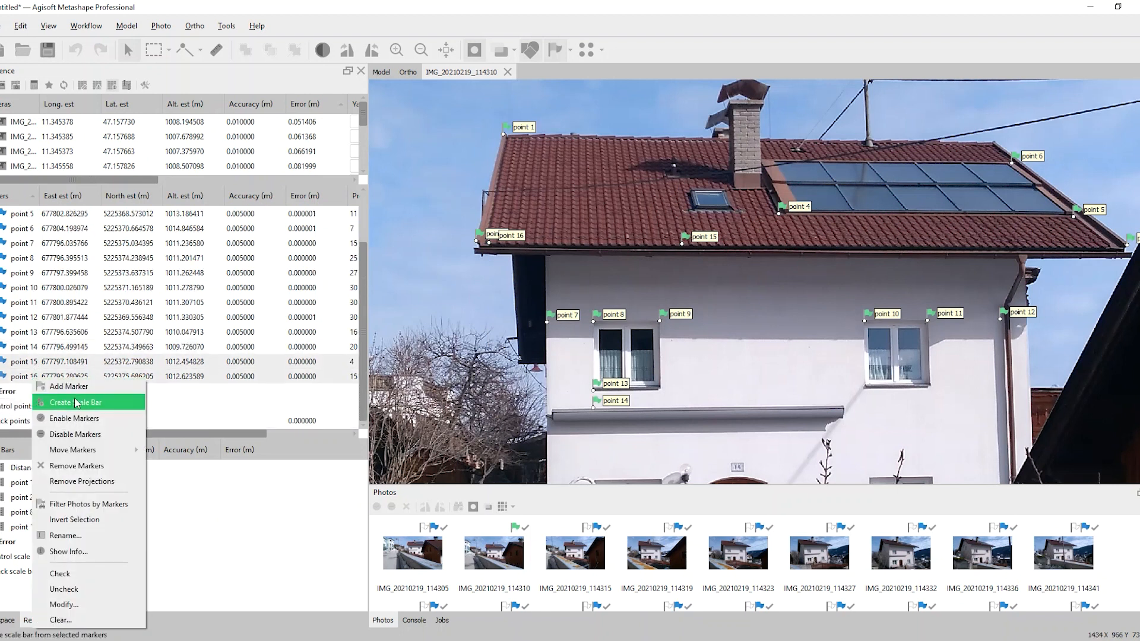
{"action": "left_click", "coordinate": [75, 403]}
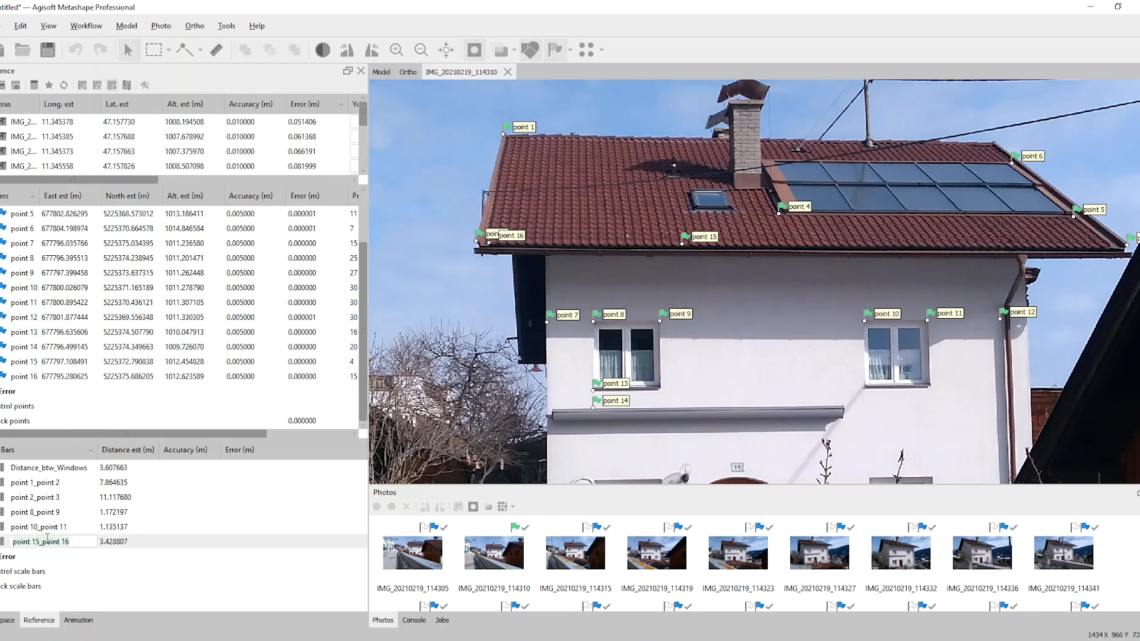
{"action": "type", "text": "Roof_Left_width"}
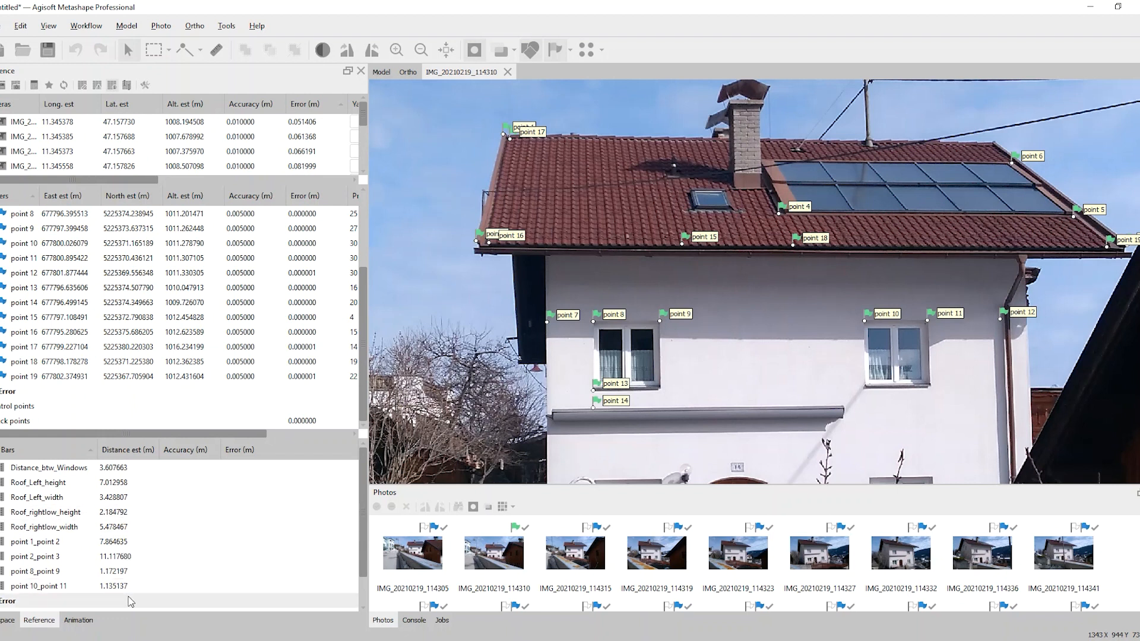
{"action": "mouse_move", "coordinate": [143, 600]}
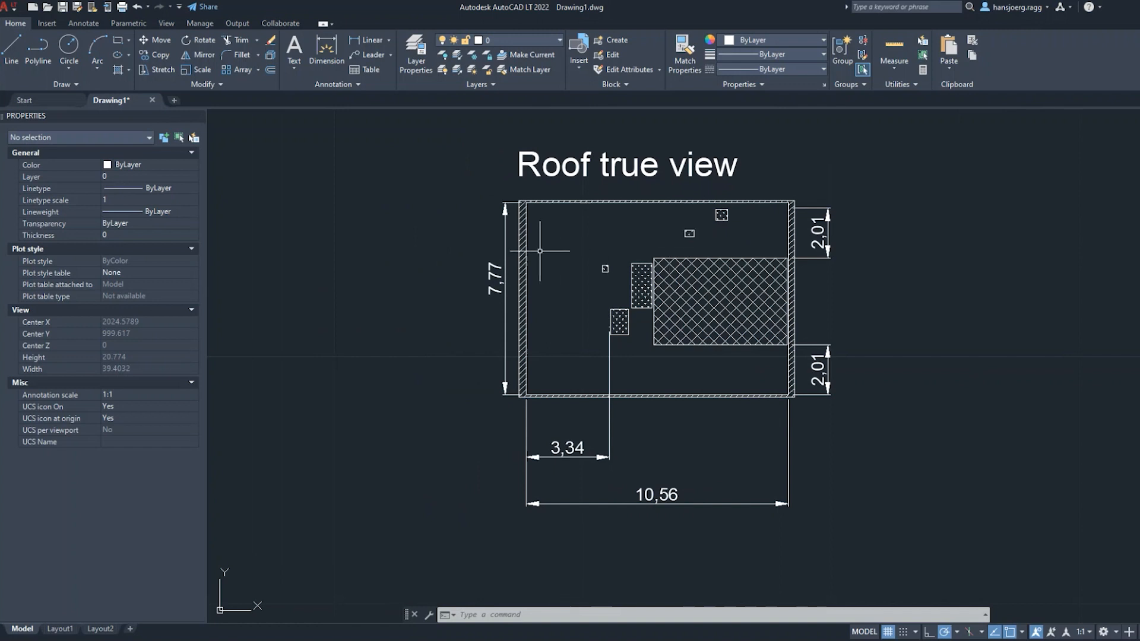
{"action": "mouse_move", "coordinate": [756, 395]}
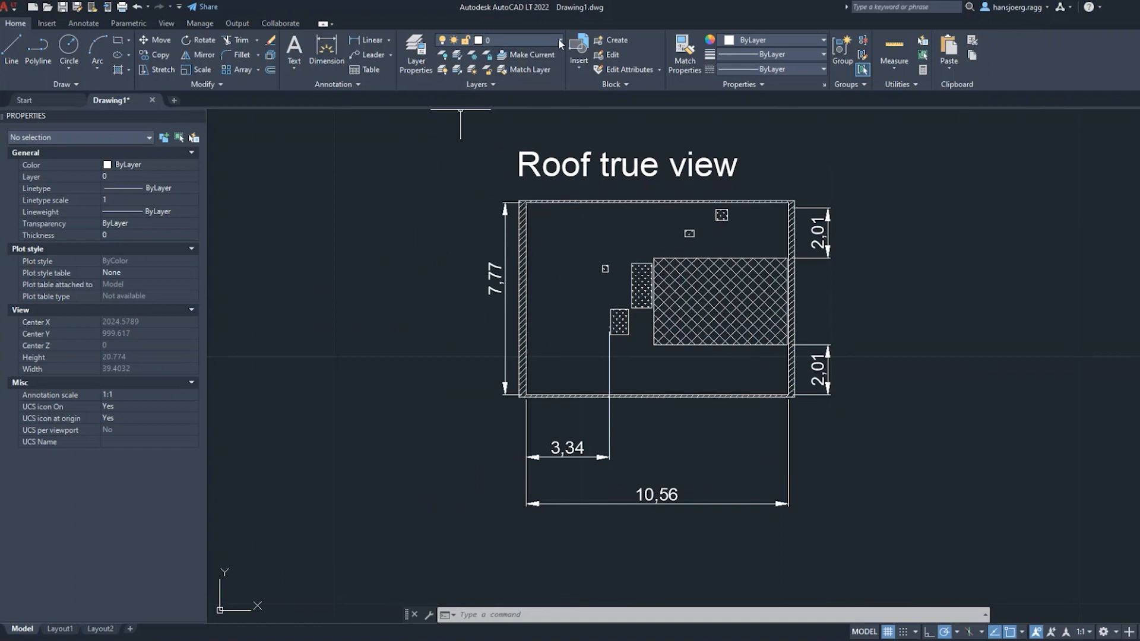
Step: Show the drawing layer list from the Home ribbon's Layers panel
{"action": "left_click", "coordinate": [557, 40]}
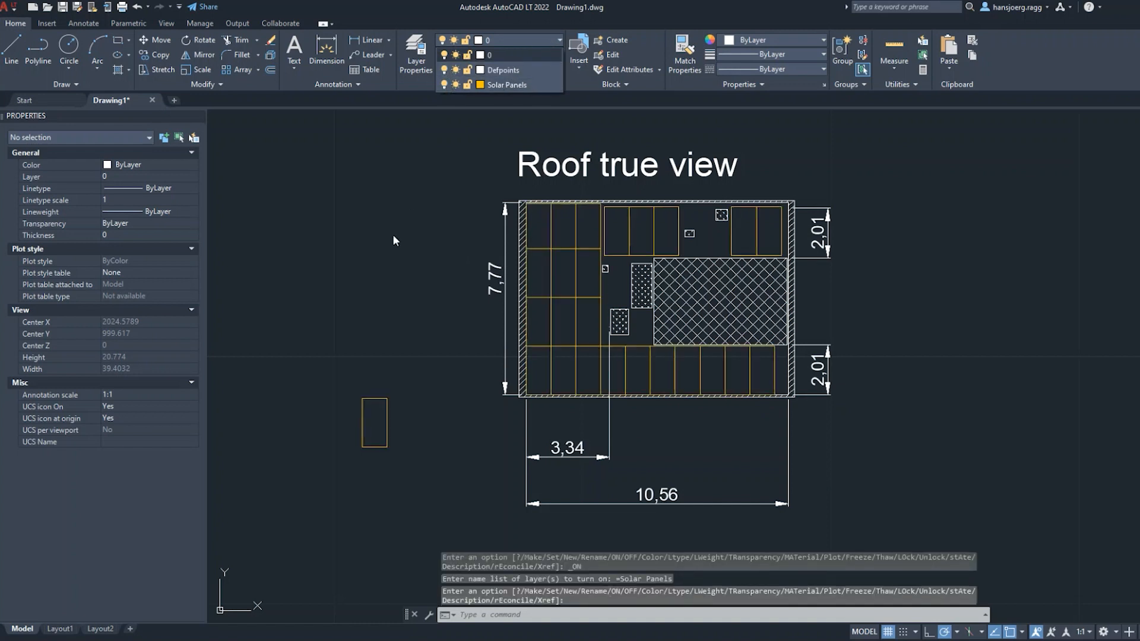
Step: Close the layer list with the Solar Panels layer now shown over the roof true view
{"action": "left_click", "coordinate": [375, 423]}
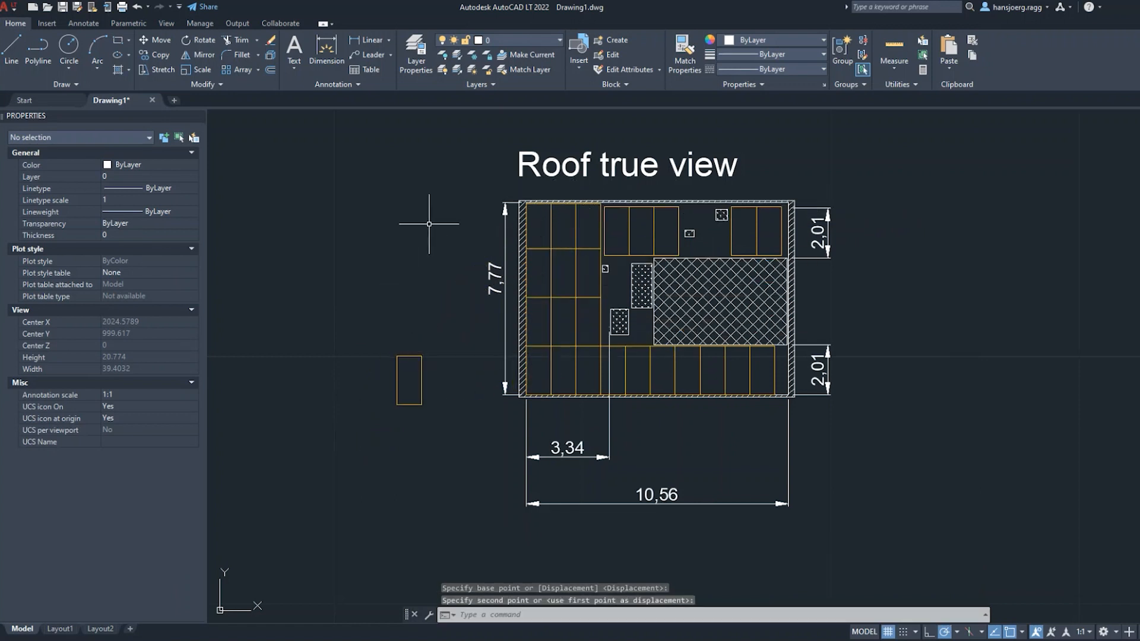
{"action": "mouse_move", "coordinate": [227, 229]}
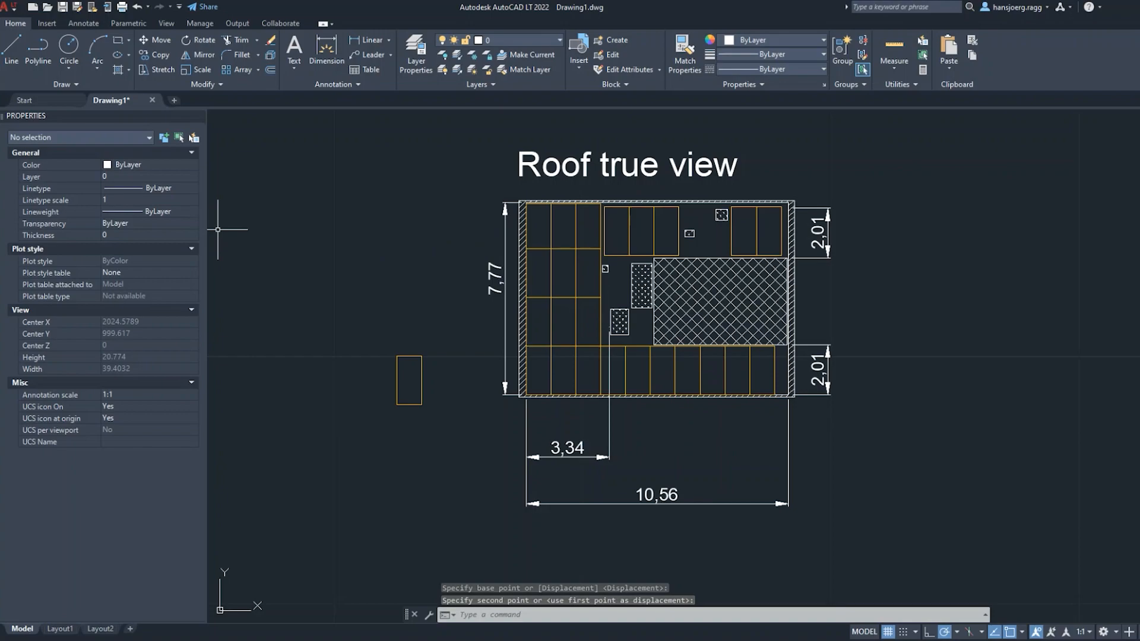